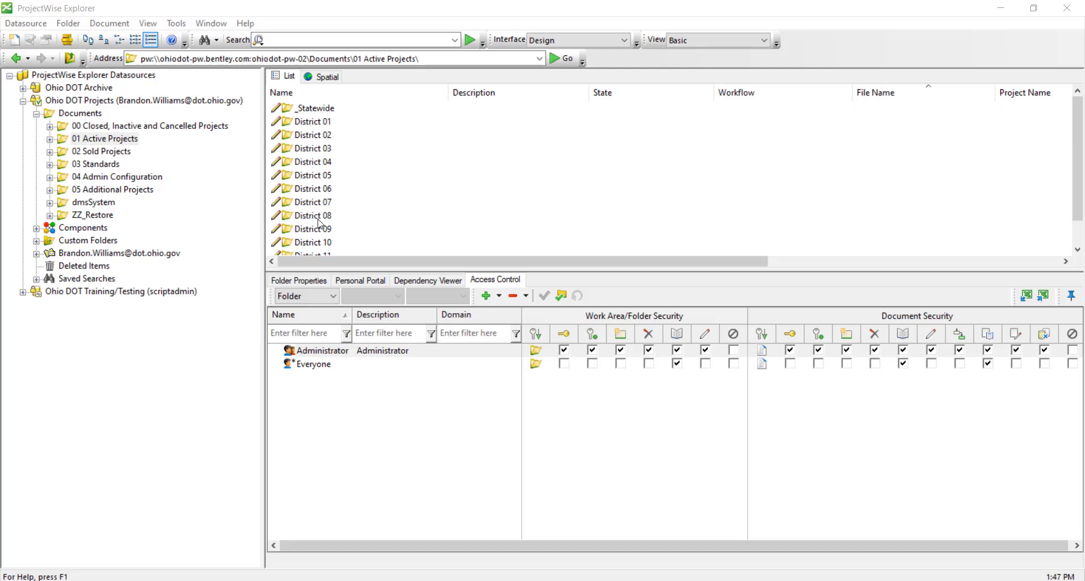
mouse_move(464, 291)
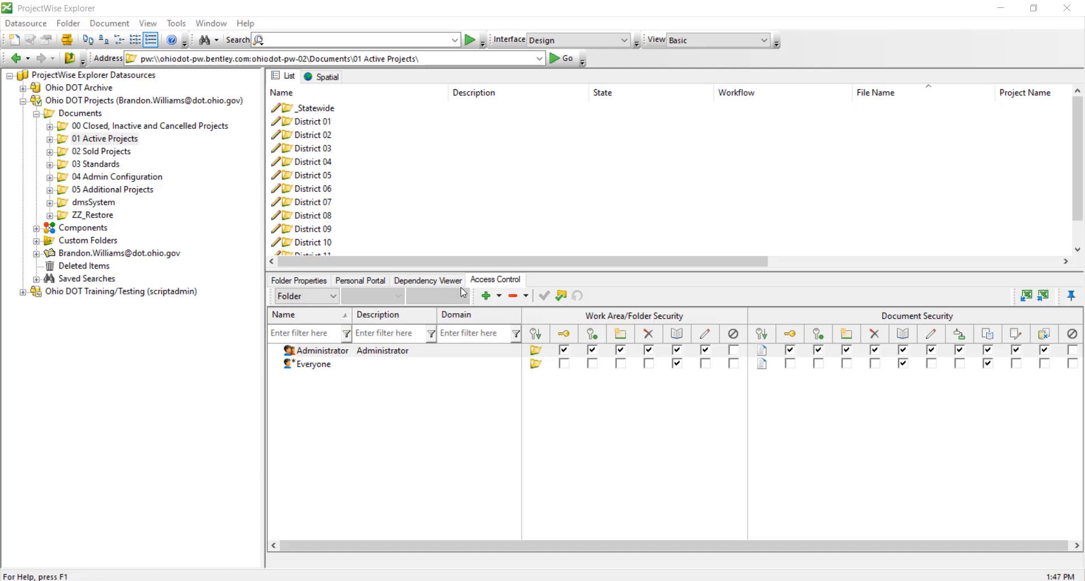
mouse_move(315, 192)
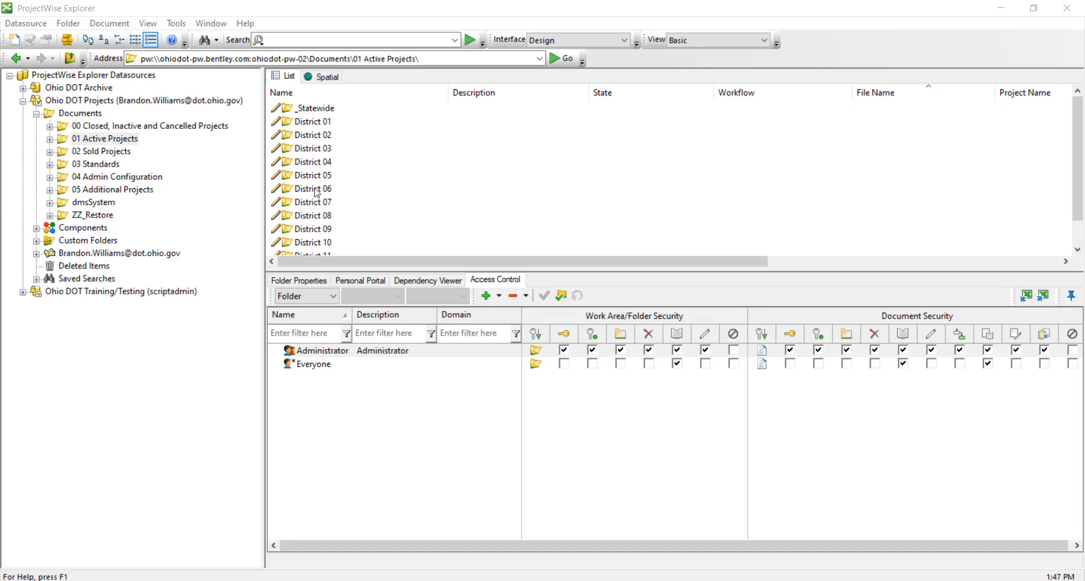
mouse_move(229, 112)
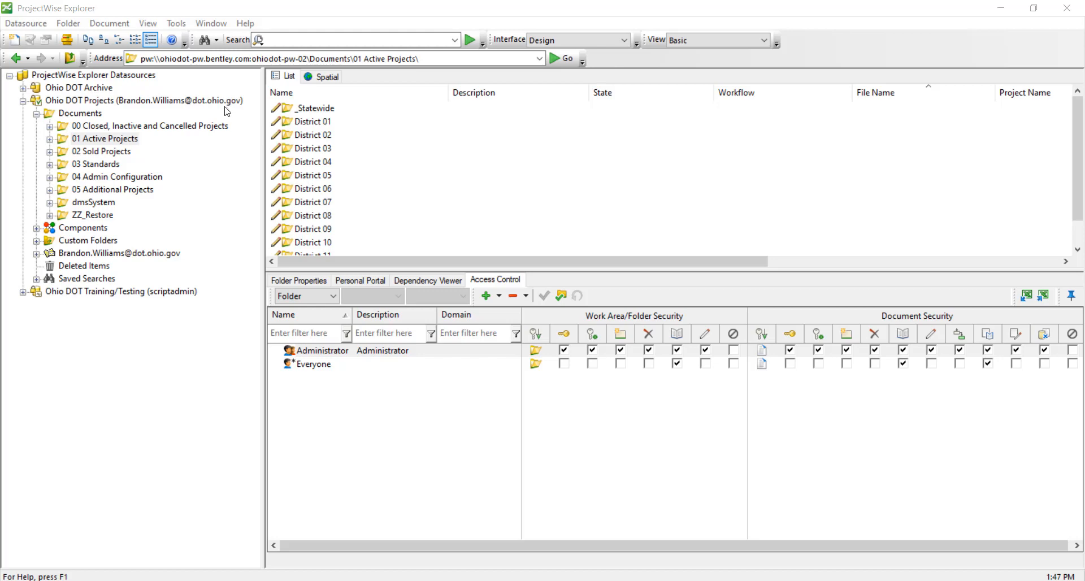
mouse_move(172, 32)
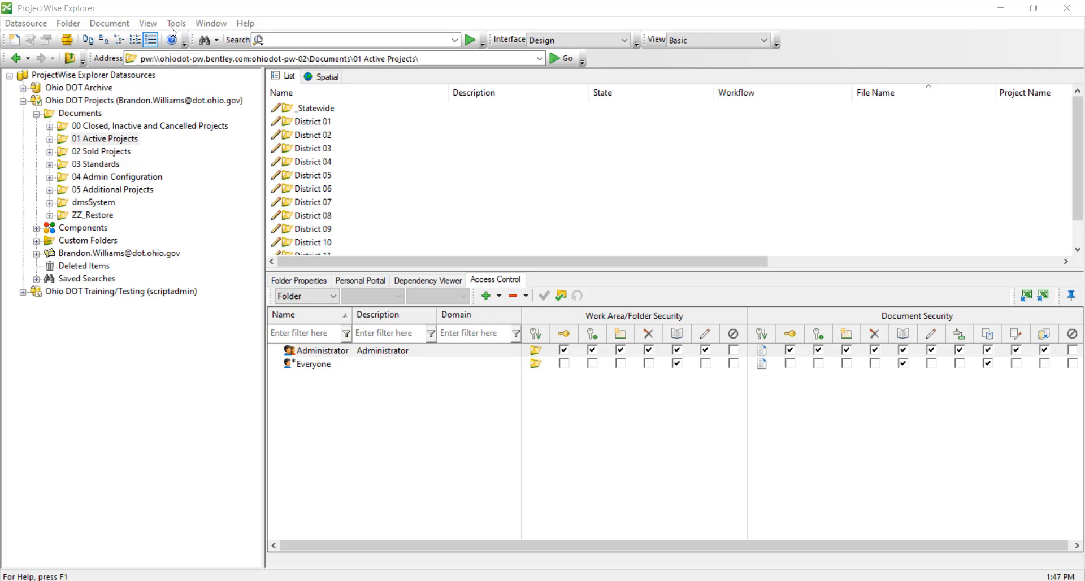
- Launch the Local Document Organizer from the toolbar to list the four checked-out documents
click(175, 23)
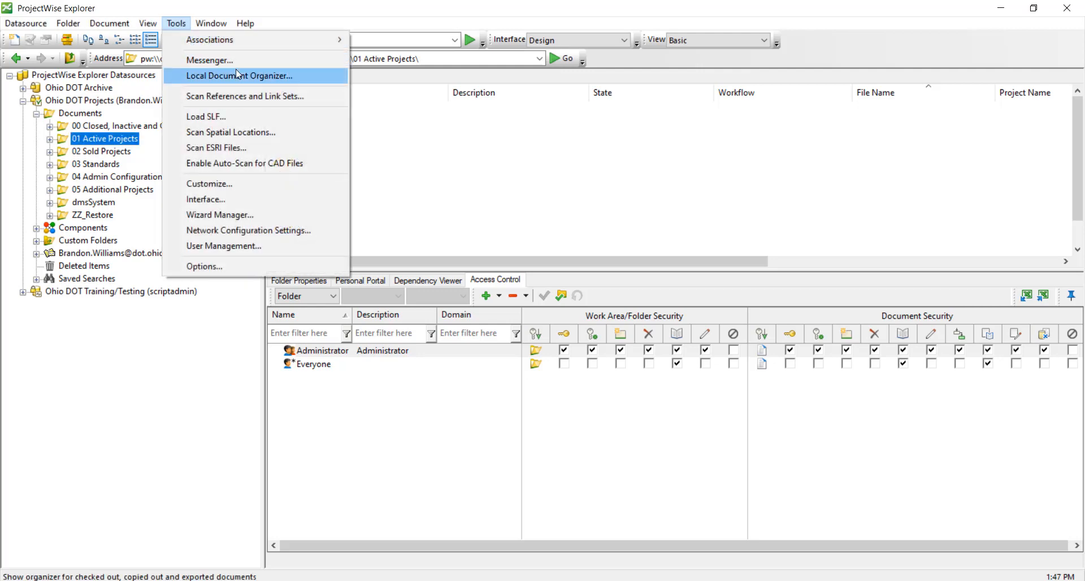
mouse_move(305, 79)
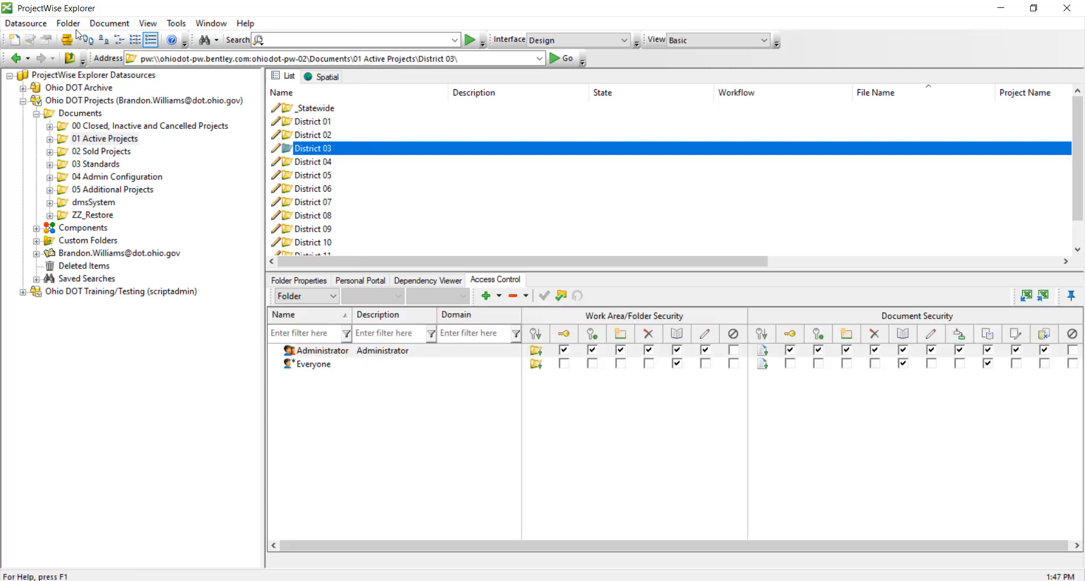
mouse_move(64, 41)
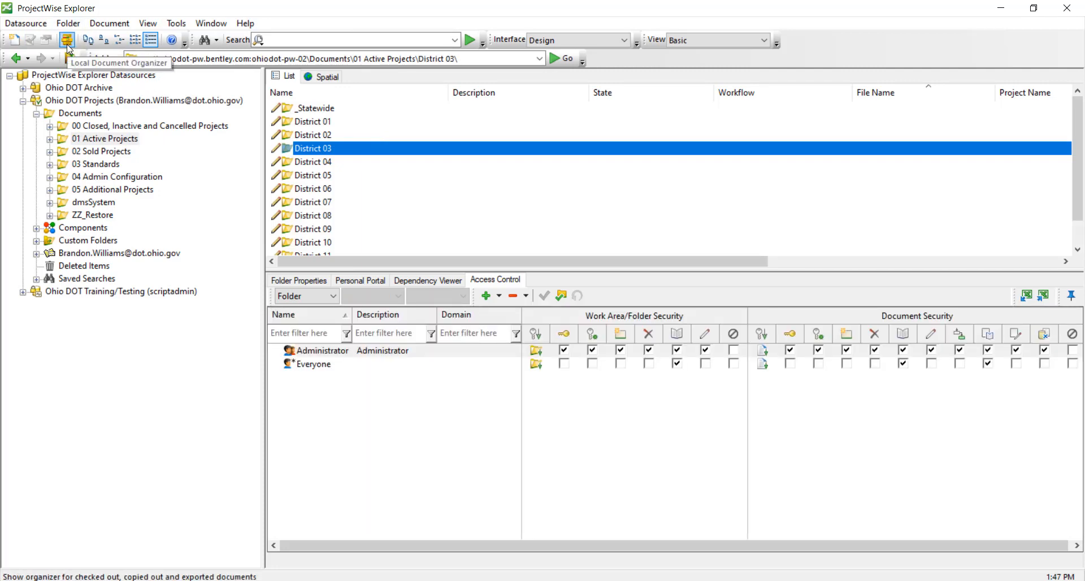
click(67, 39)
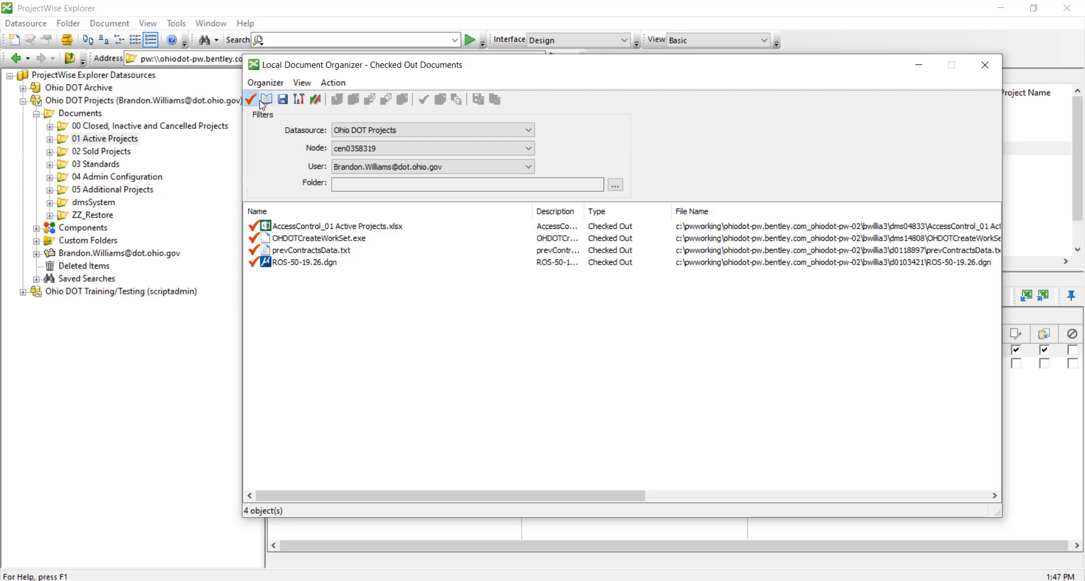
mouse_move(299, 99)
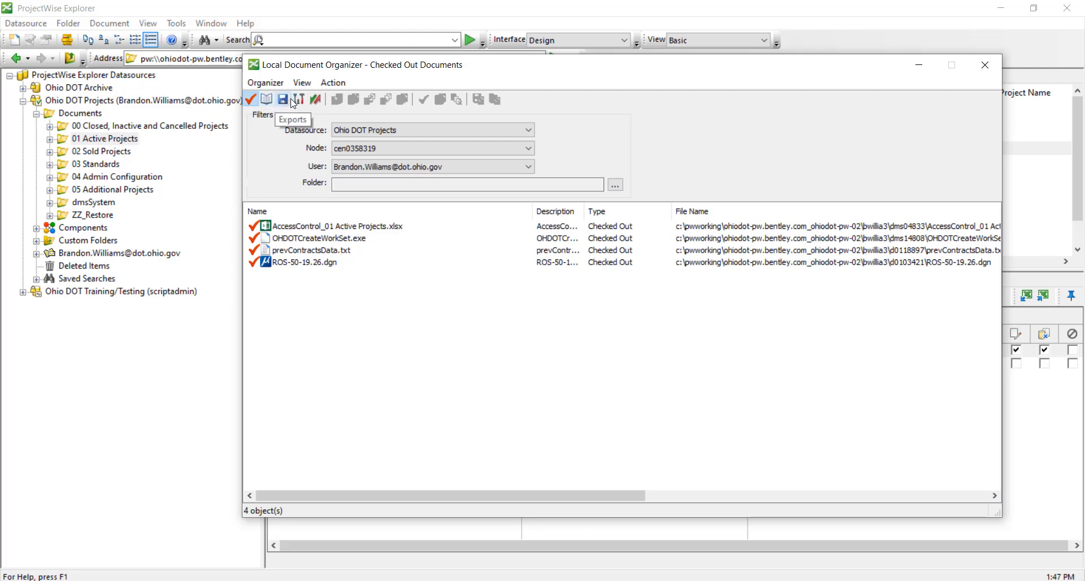
mouse_move(250, 100)
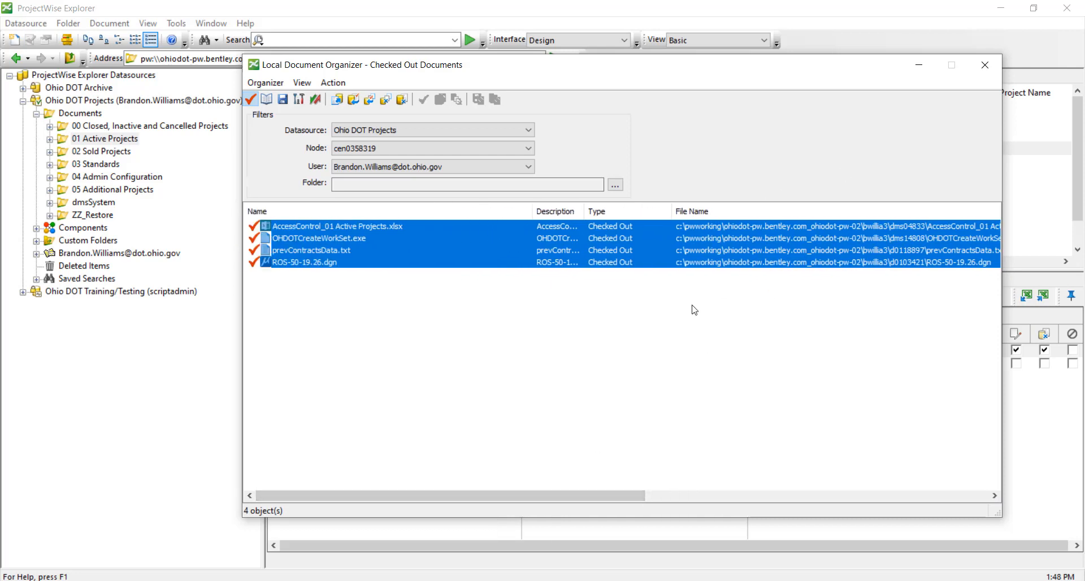
- Review the empty Copies list, then show the Exports list with three PDFs
click(267, 99)
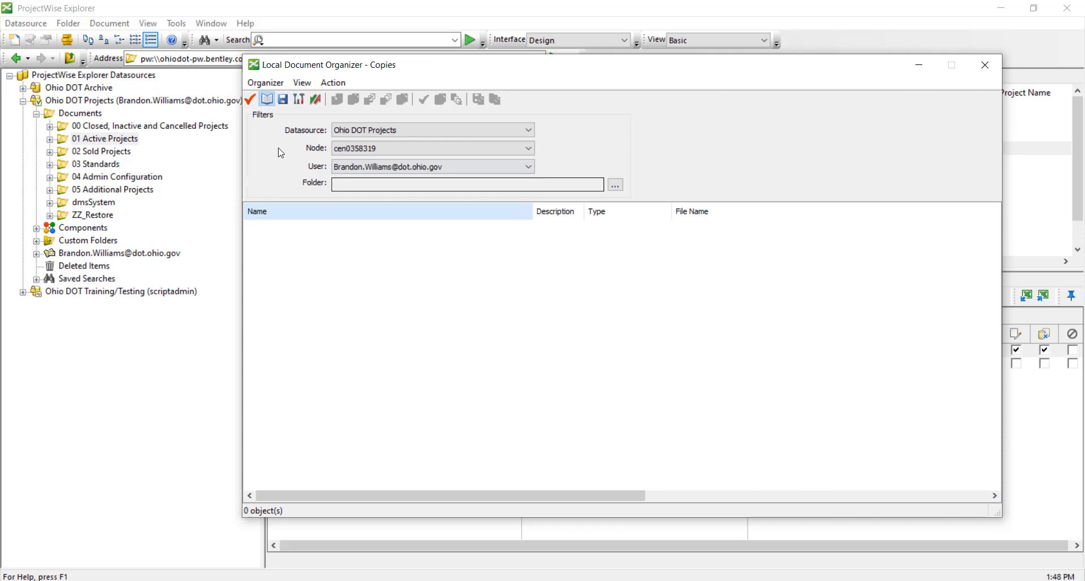
click(282, 99)
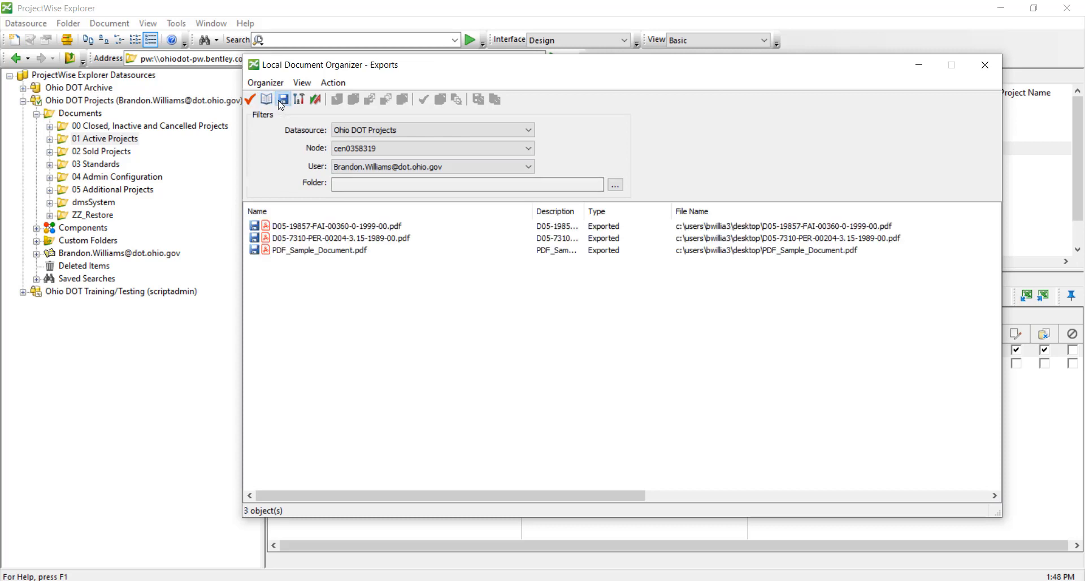
mouse_move(318, 299)
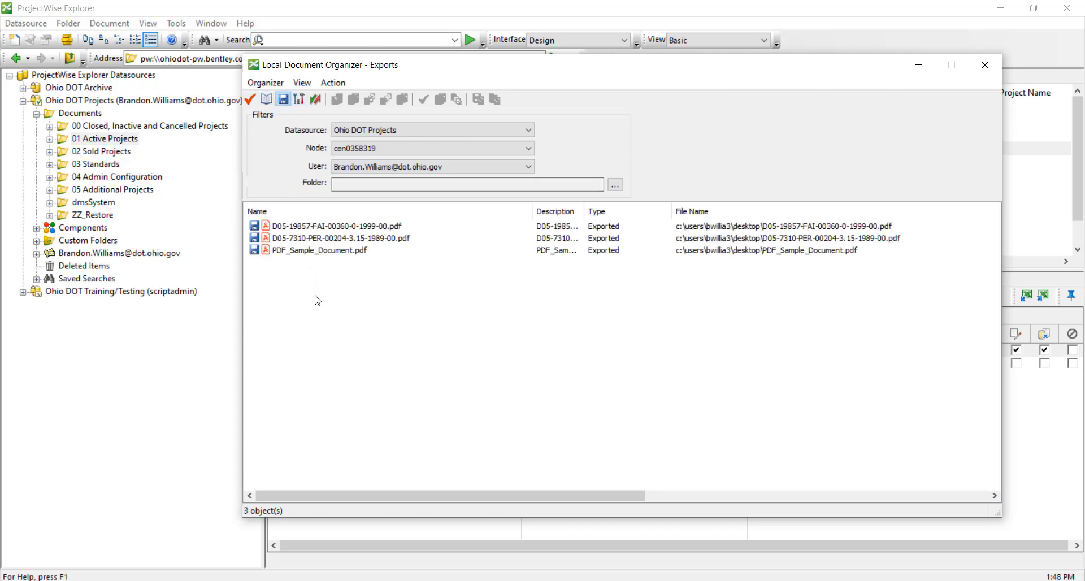
mouse_move(808, 242)
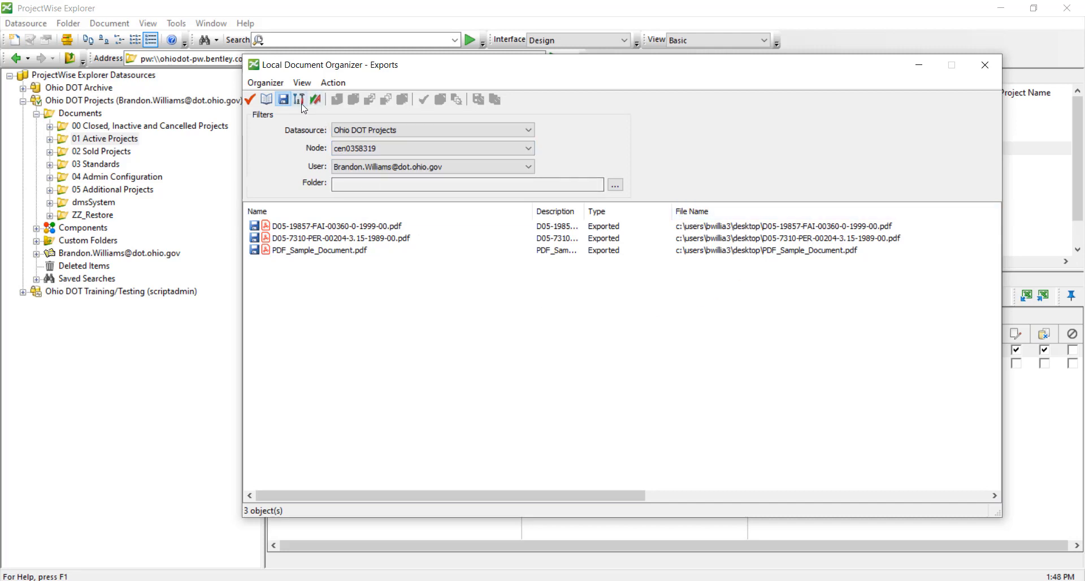
mouse_move(316, 100)
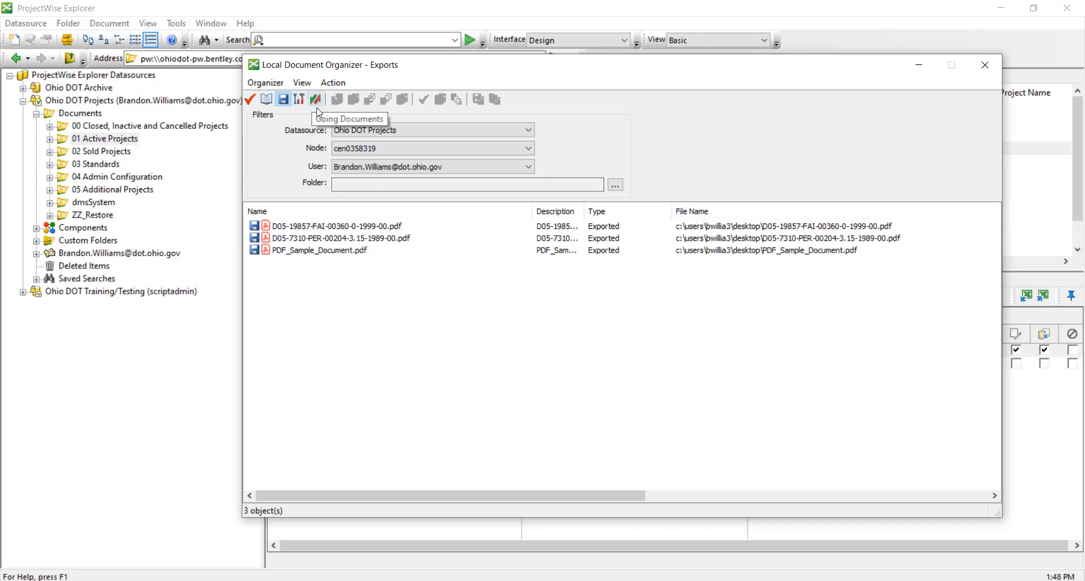
mouse_move(306, 185)
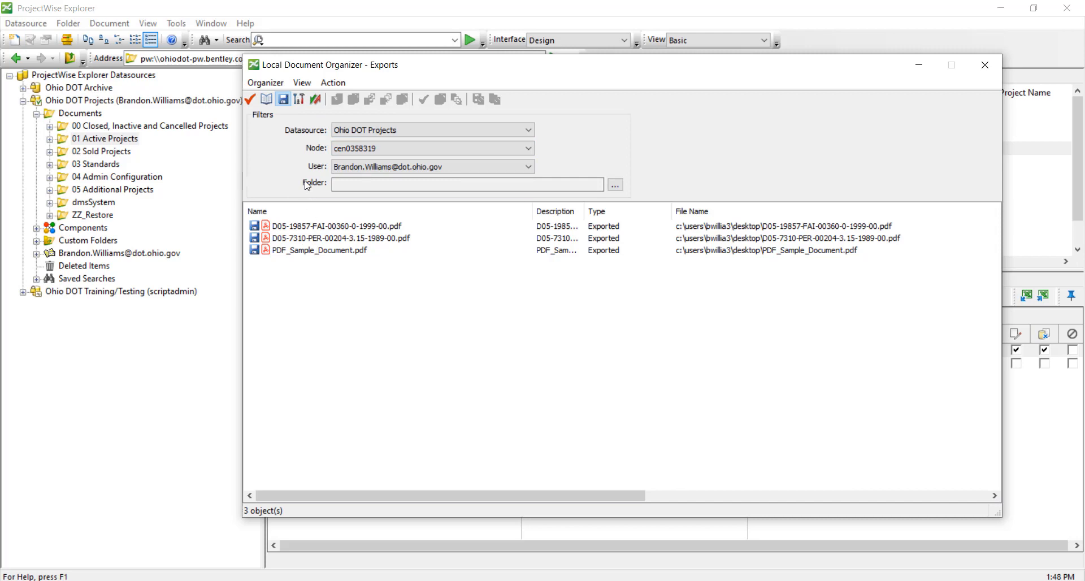
- Return to Checked Out Documents, widen the Description column and select ROS-50-19.26.dgn
click(250, 99)
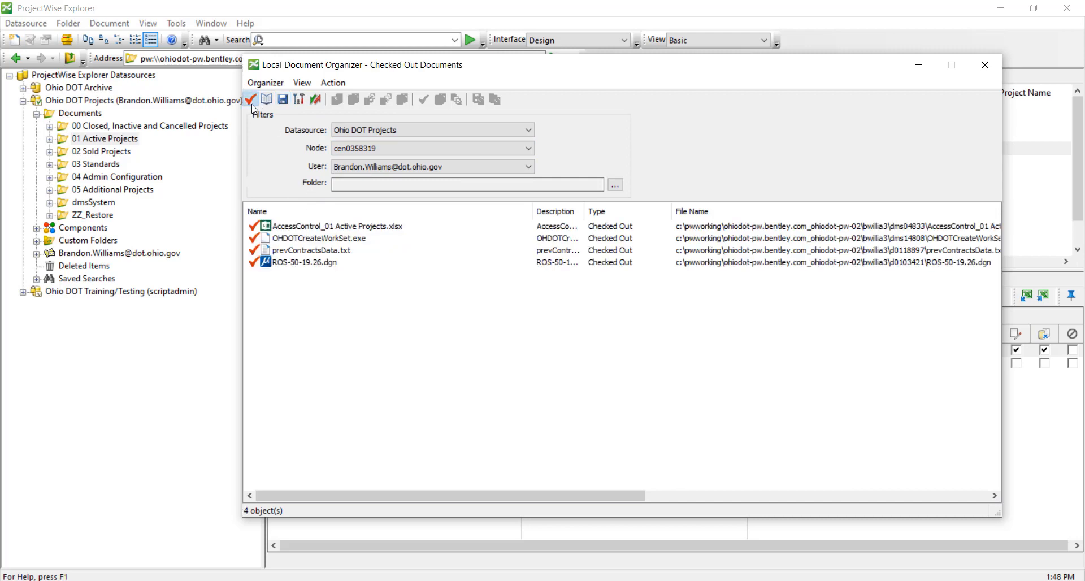
mouse_move(261, 97)
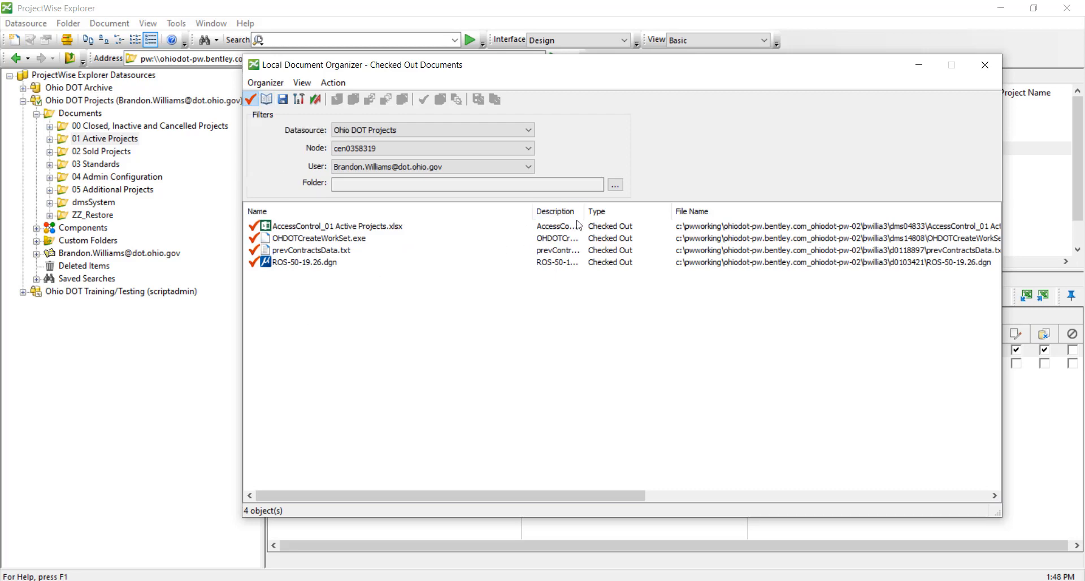
drag(584, 211, 655, 211)
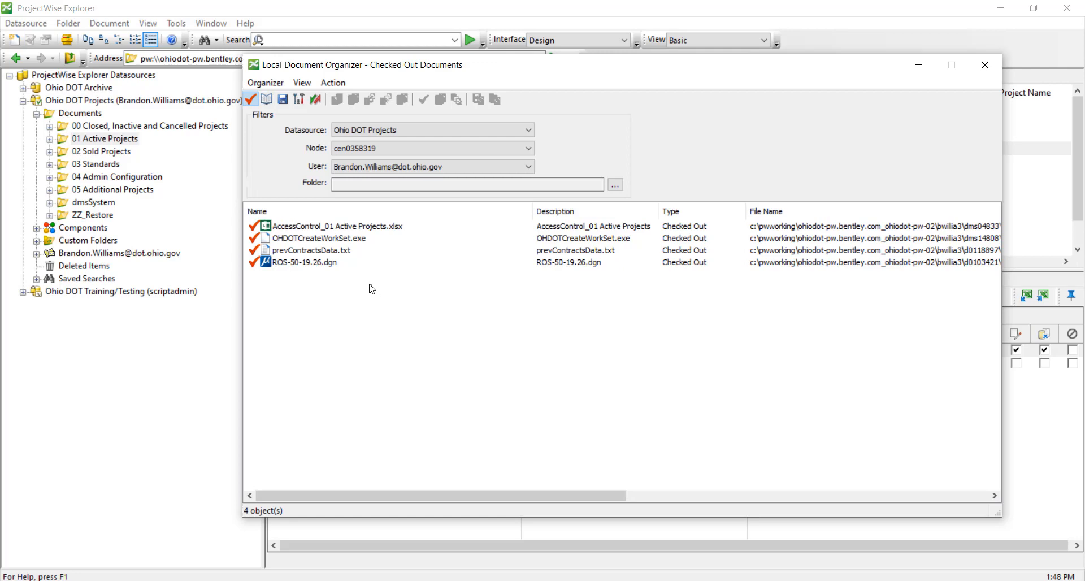
click(302, 262)
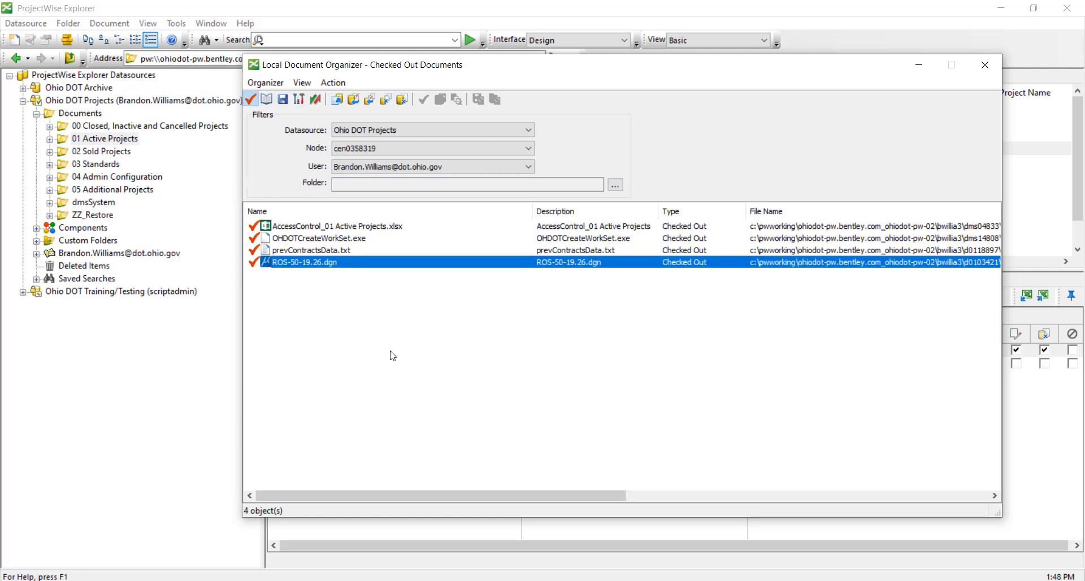
click(312, 250)
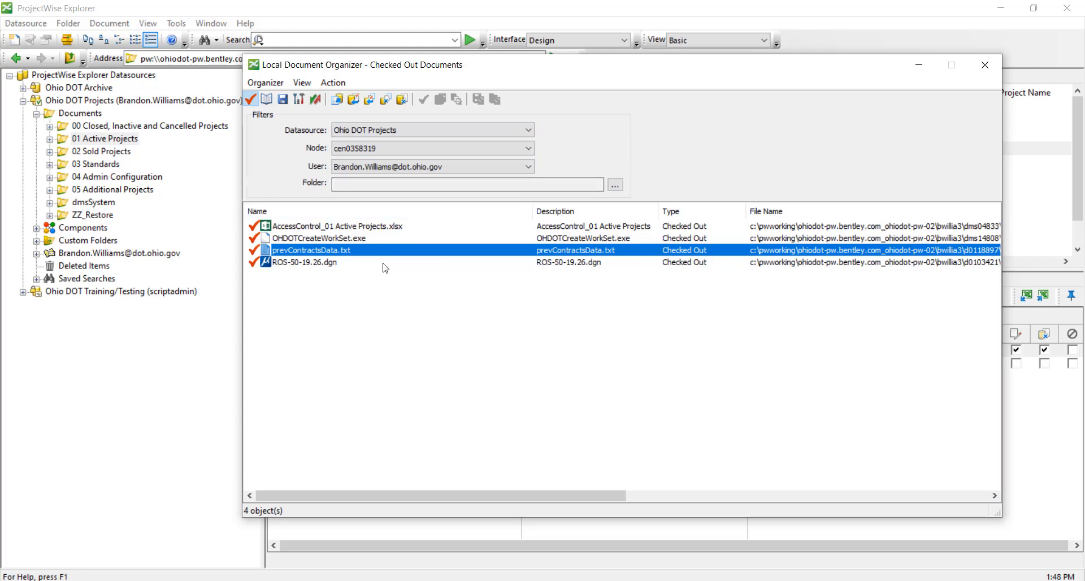
mouse_move(367, 255)
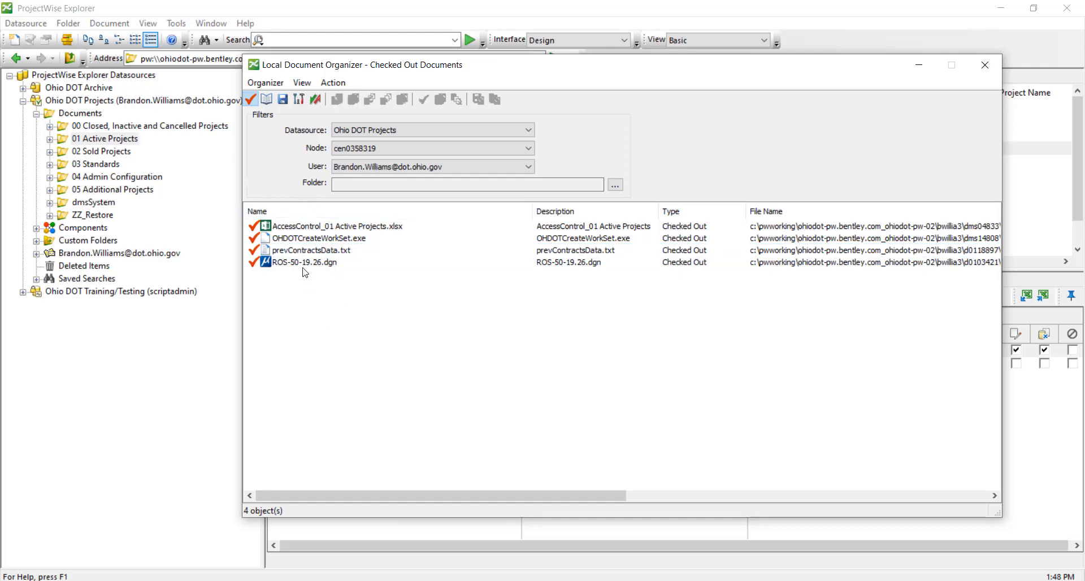
click(304, 261)
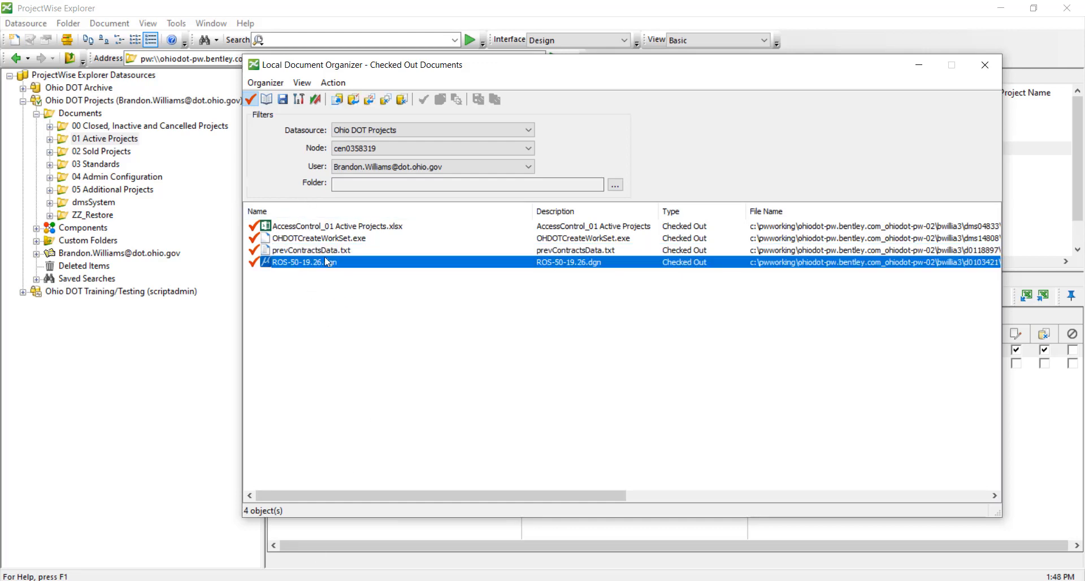
- Browse to the Certified_Traffic folder holding ROS-50-19.26.dgn via Open Folder
right_click(323, 261)
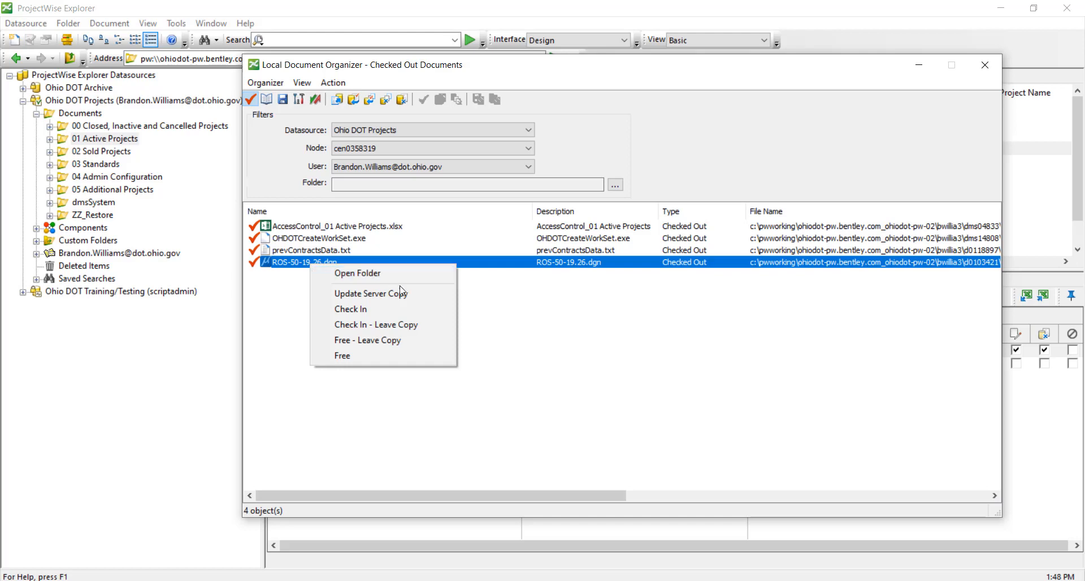
mouse_move(398, 277)
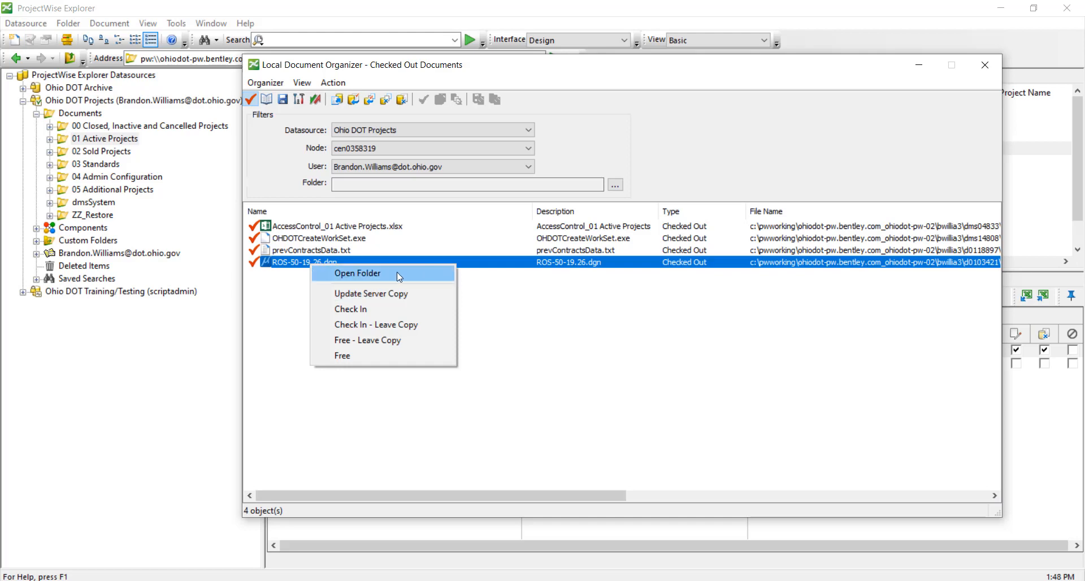
mouse_move(386, 274)
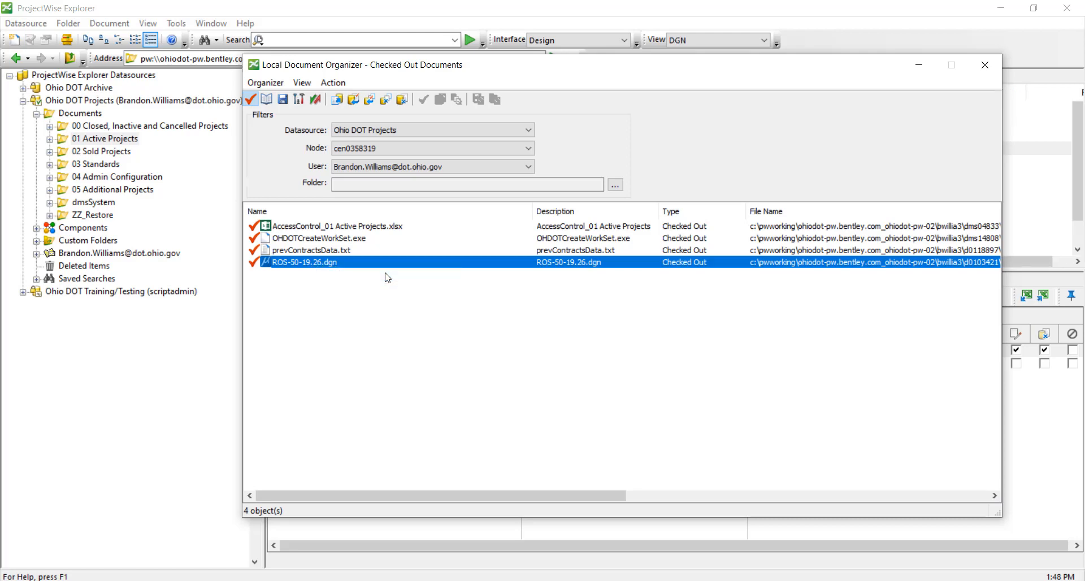
click(50, 189)
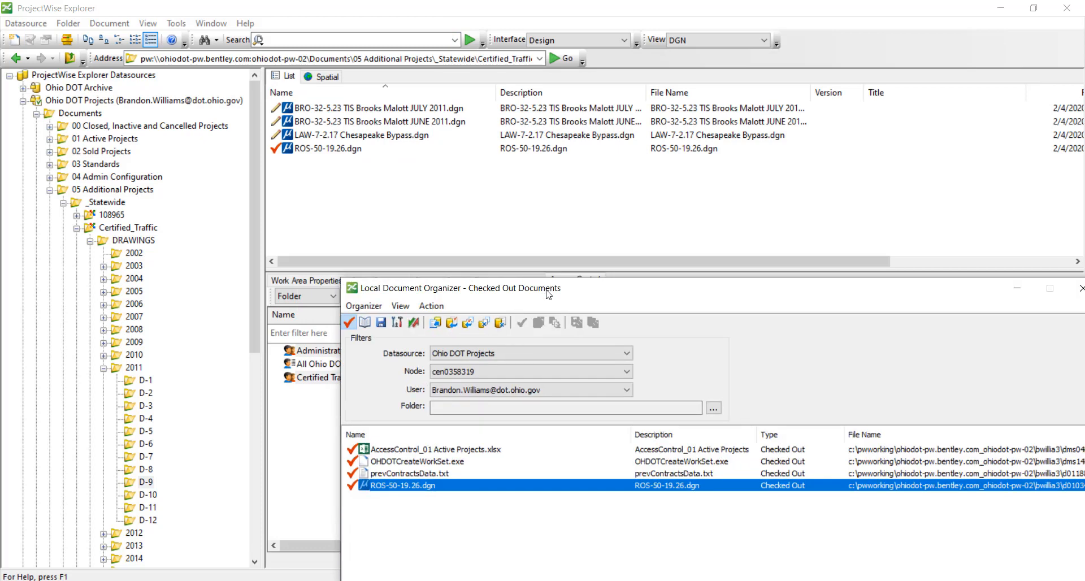
- Free ROS-50-19.26.dgn from this node and confirm, leaving three checked-out documents
right_click(269, 291)
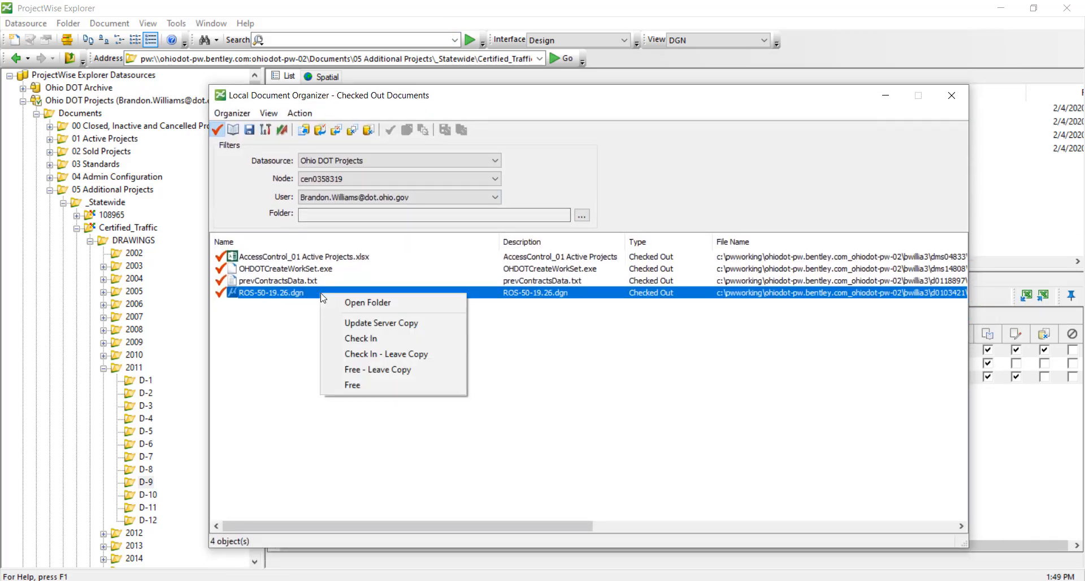
mouse_move(382, 322)
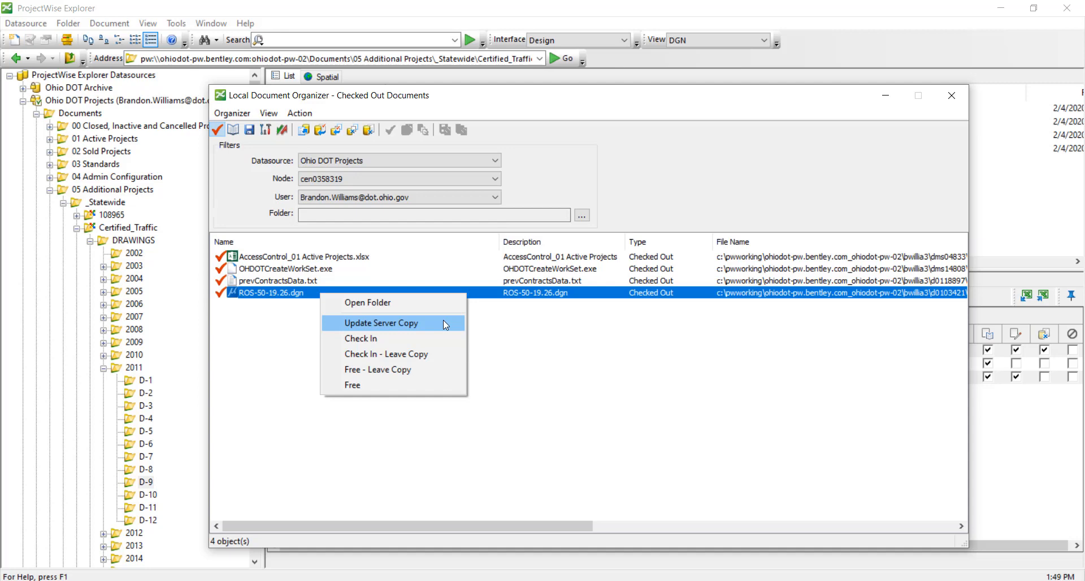
mouse_move(222, 271)
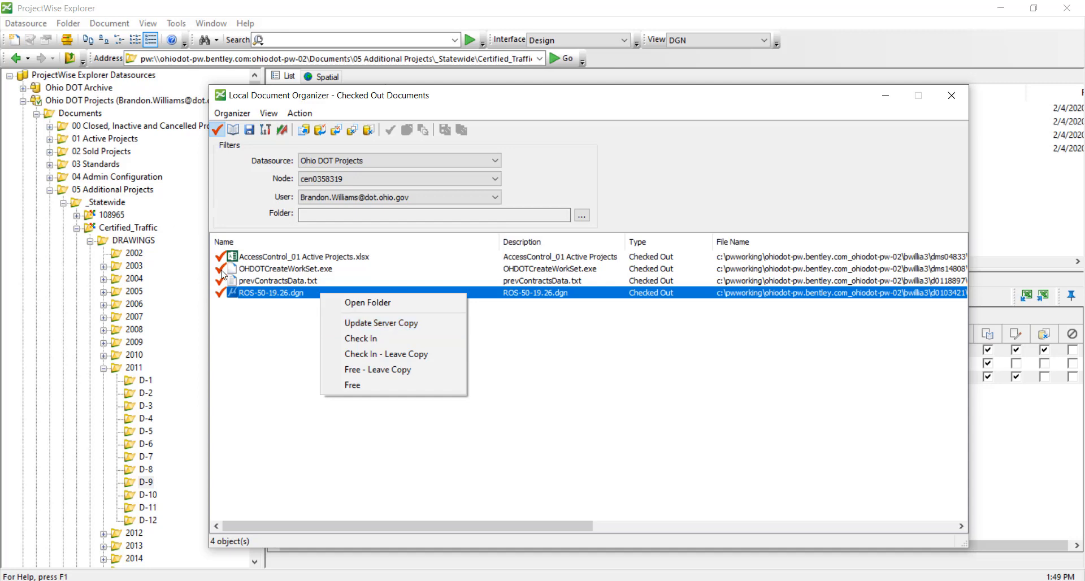
mouse_move(380, 326)
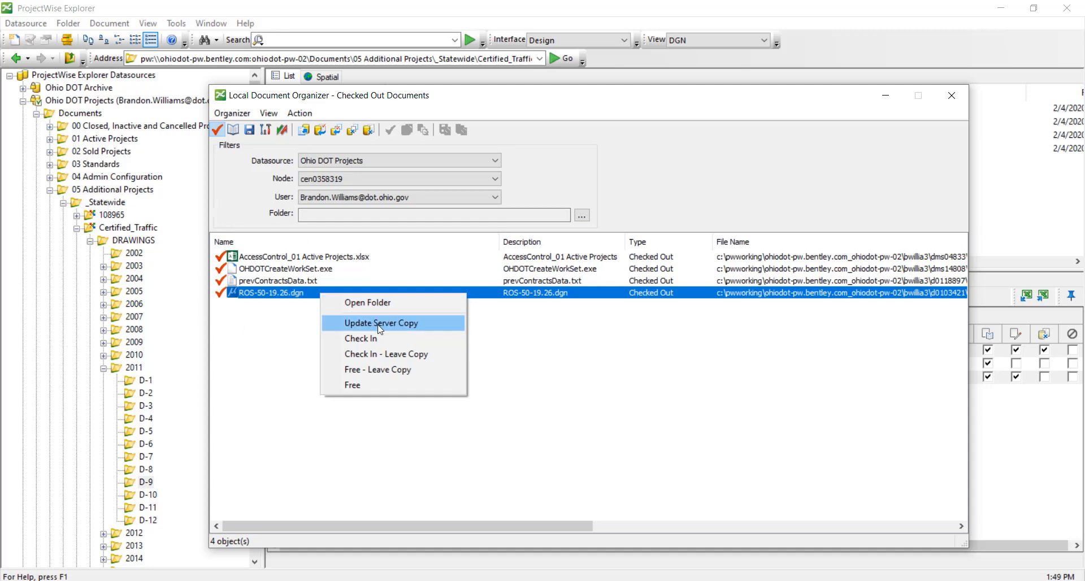
mouse_move(384, 339)
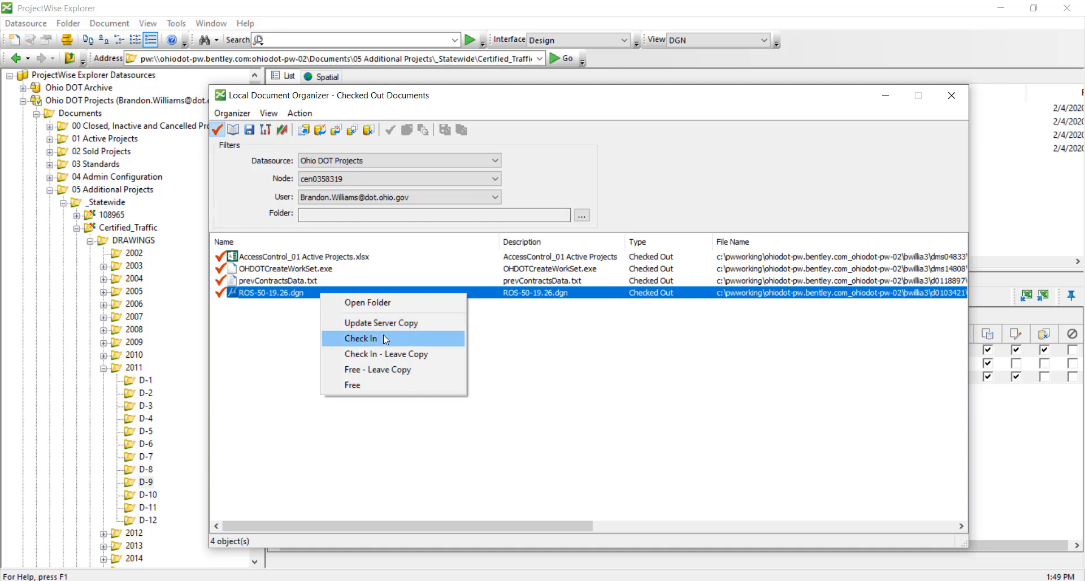
mouse_move(271, 305)
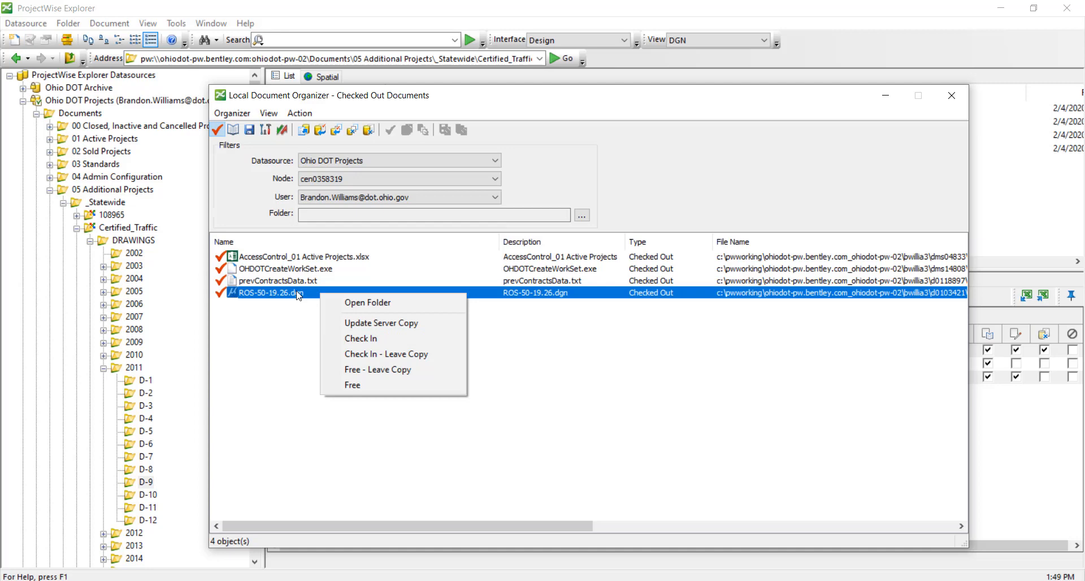
mouse_move(387, 354)
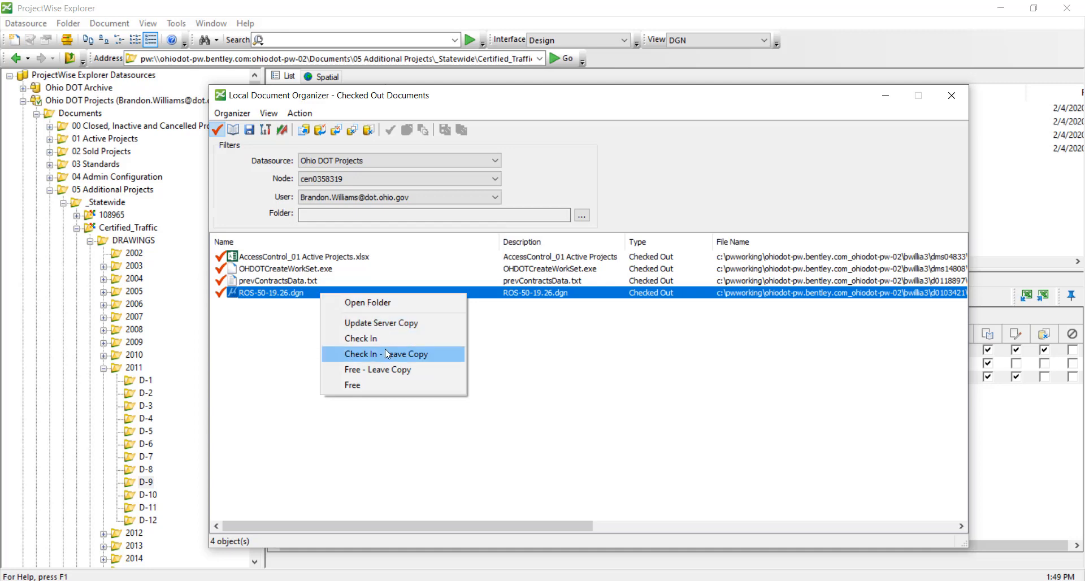
mouse_move(409, 379)
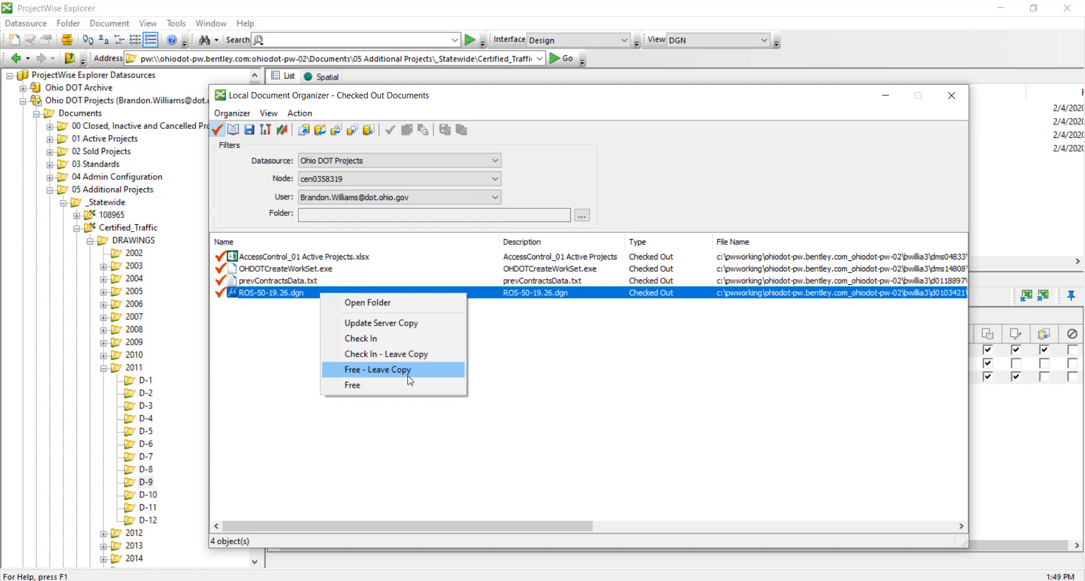
mouse_move(402, 362)
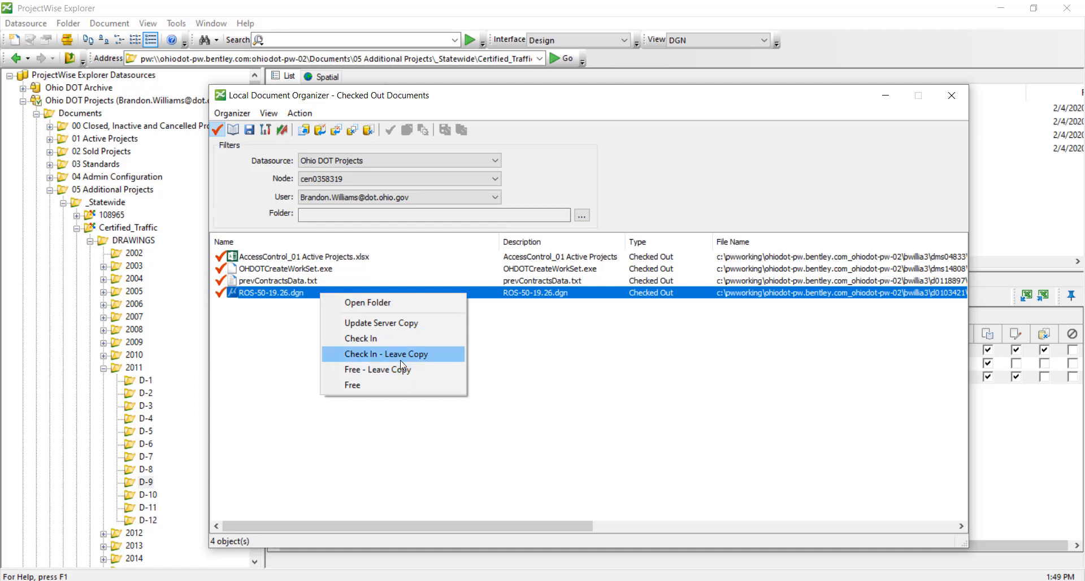
mouse_move(403, 369)
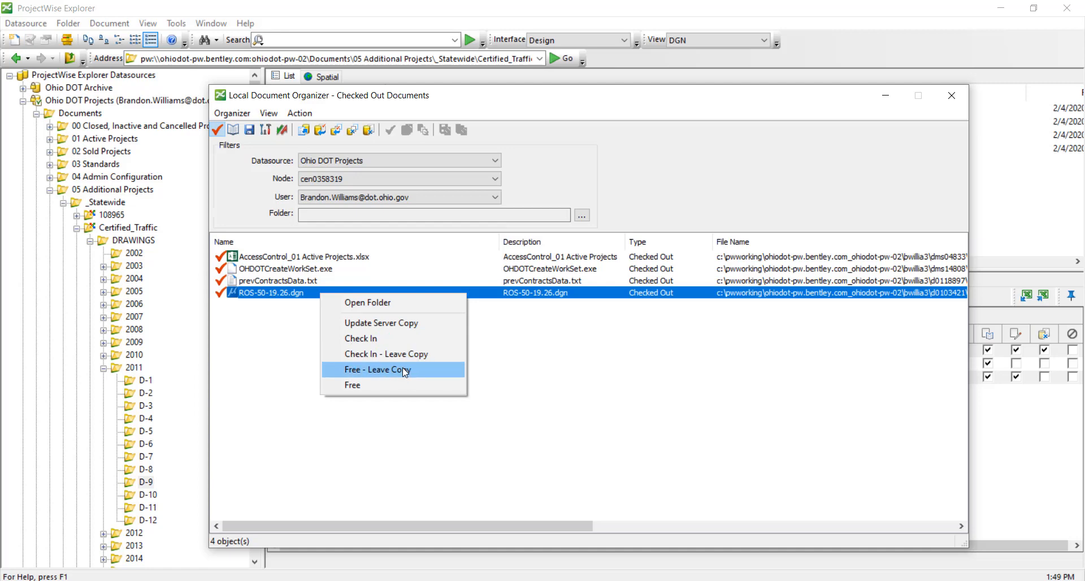
mouse_move(405, 364)
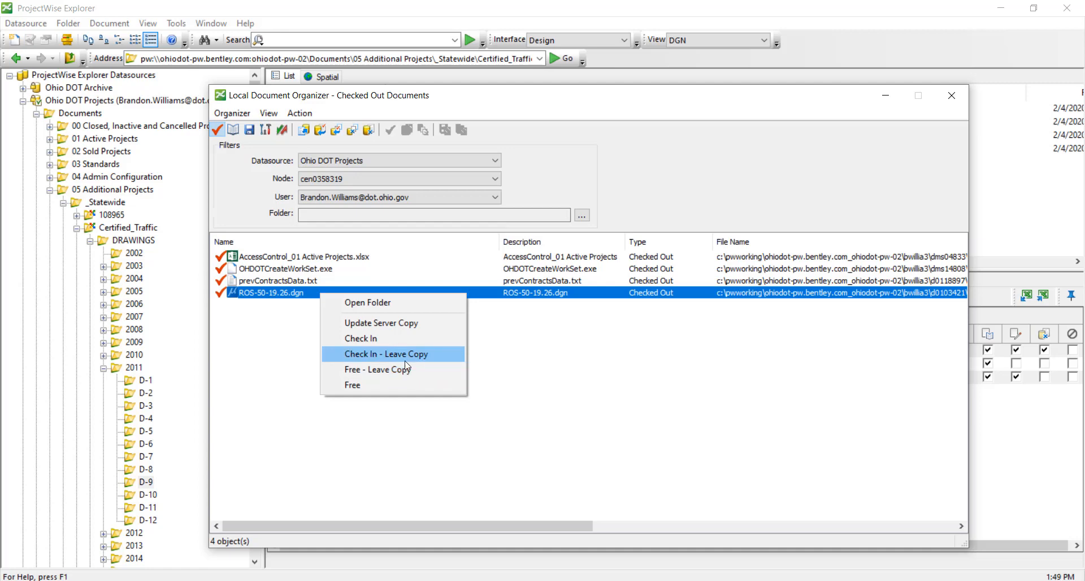
mouse_move(400, 351)
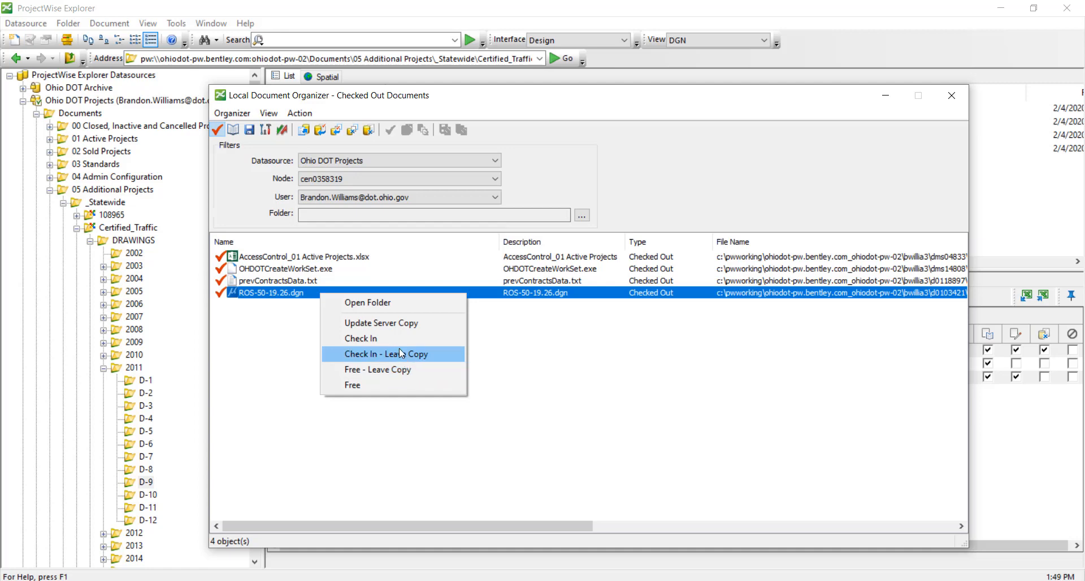
mouse_move(380, 338)
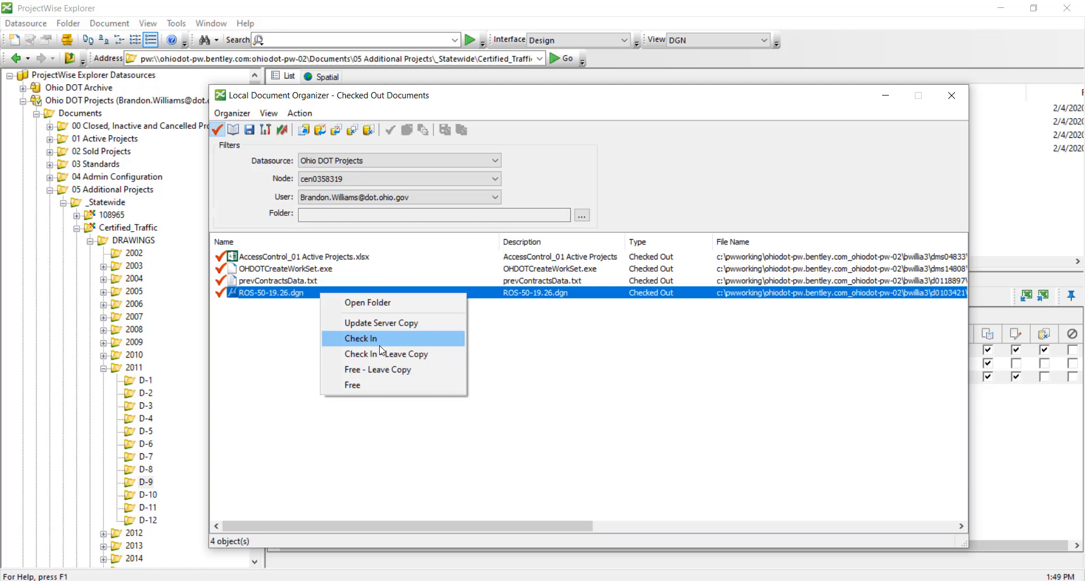
mouse_move(393, 358)
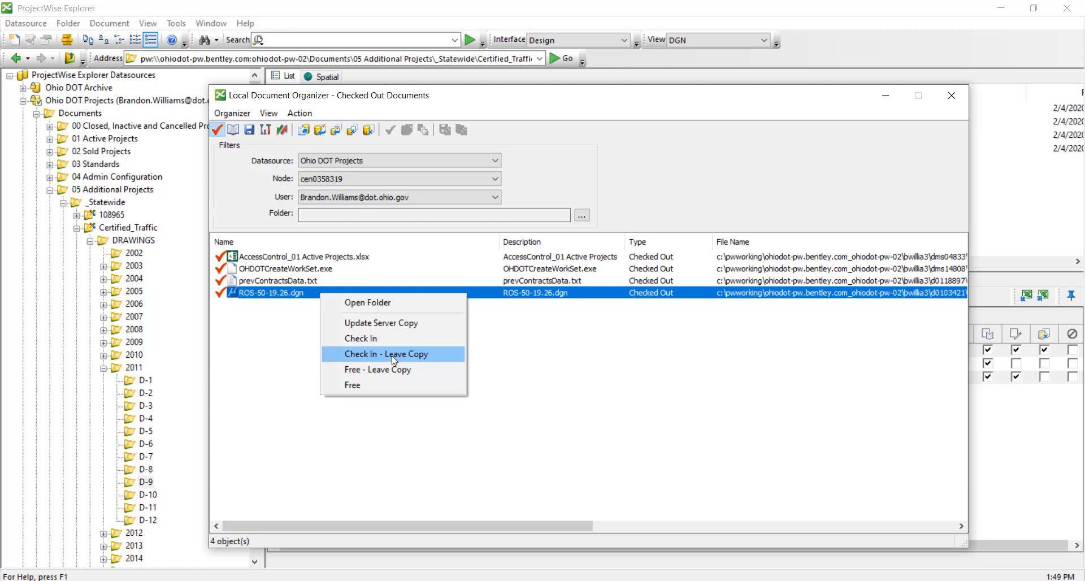
mouse_move(756, 316)
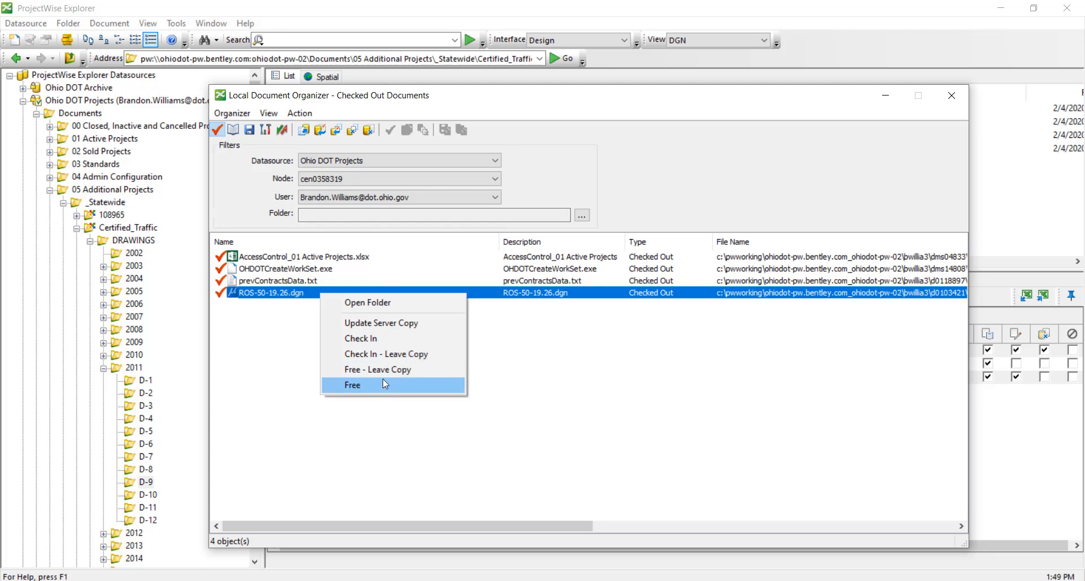
mouse_move(384, 370)
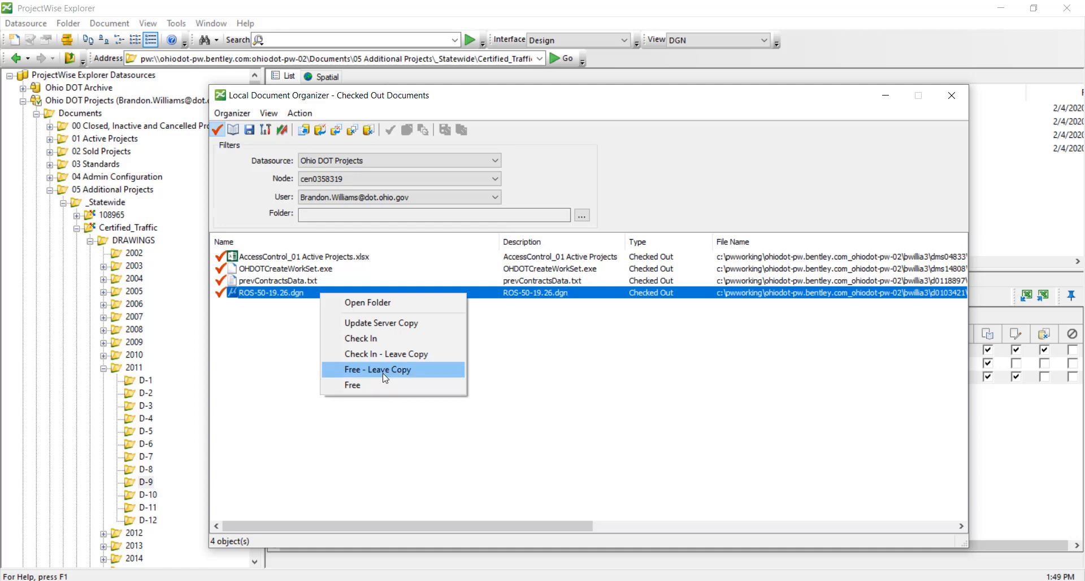
mouse_move(376, 384)
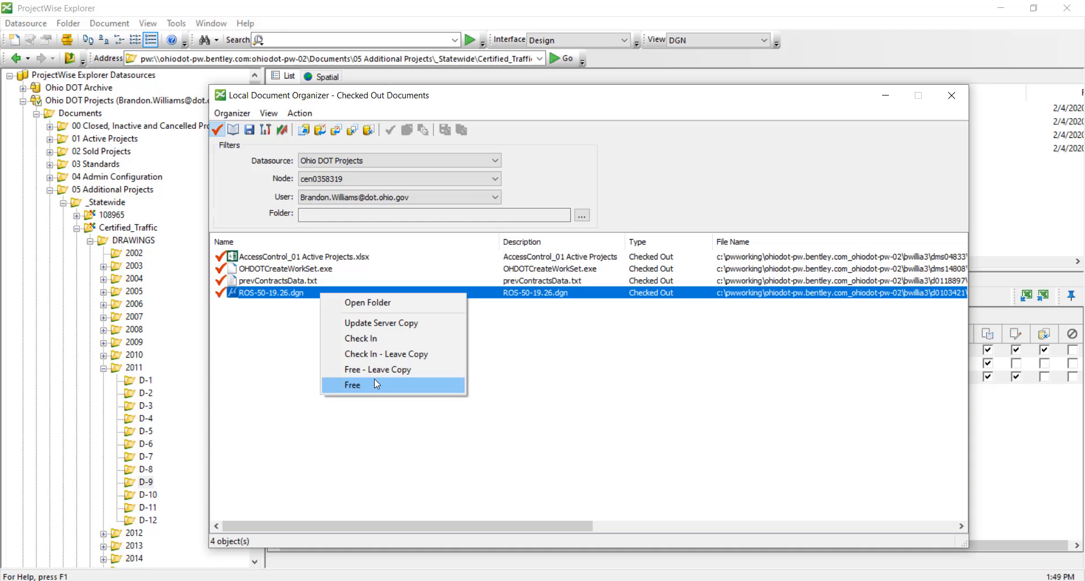
mouse_move(397, 380)
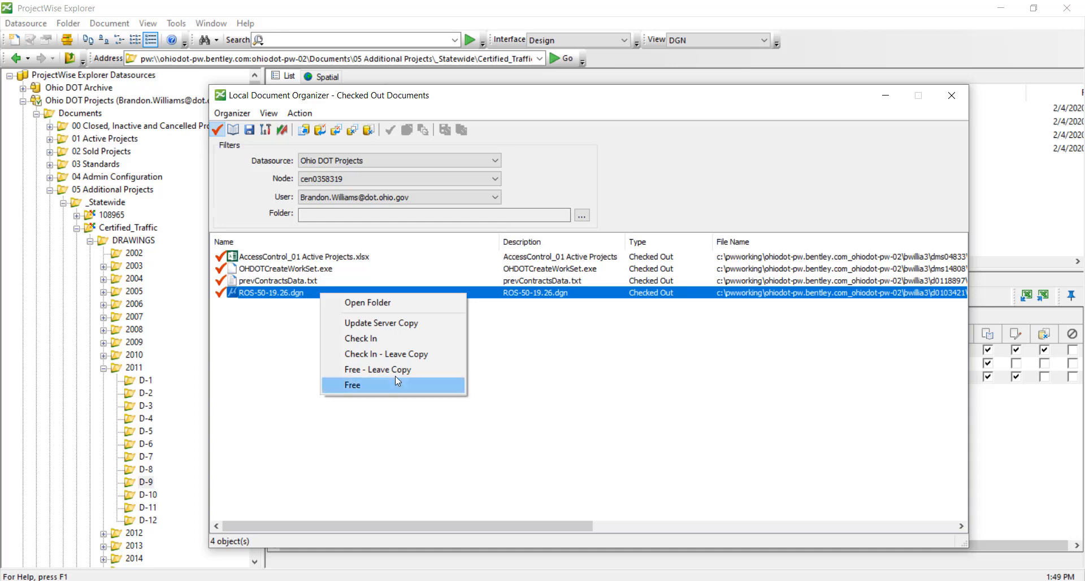
mouse_move(380, 388)
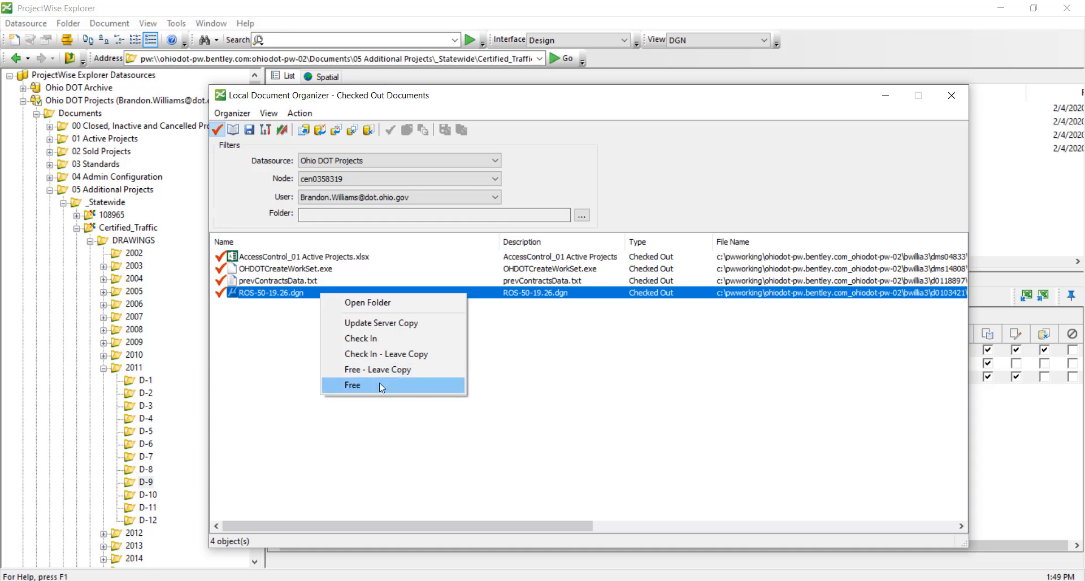
click(354, 379)
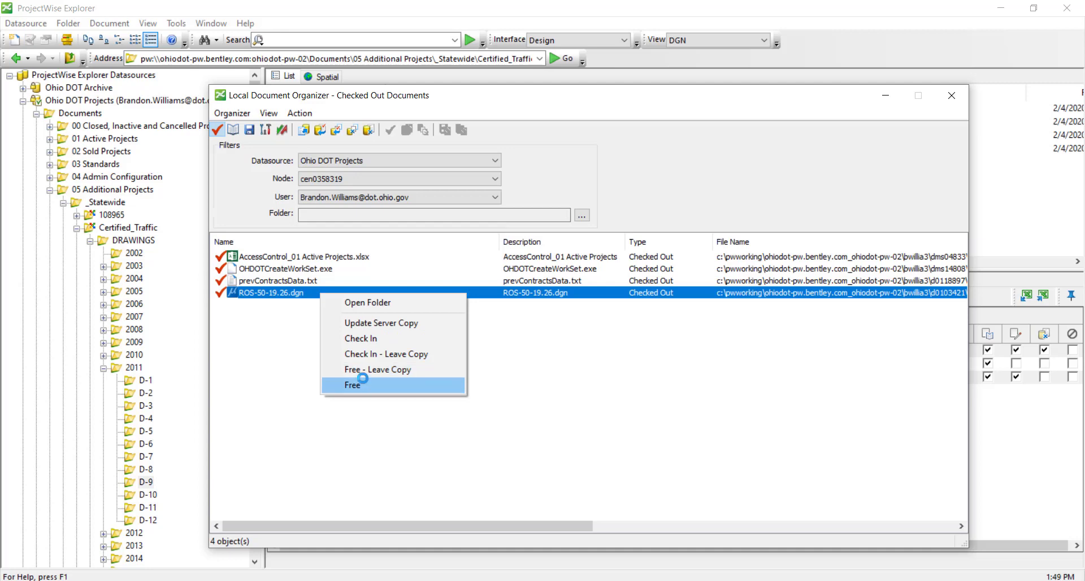
click(352, 384)
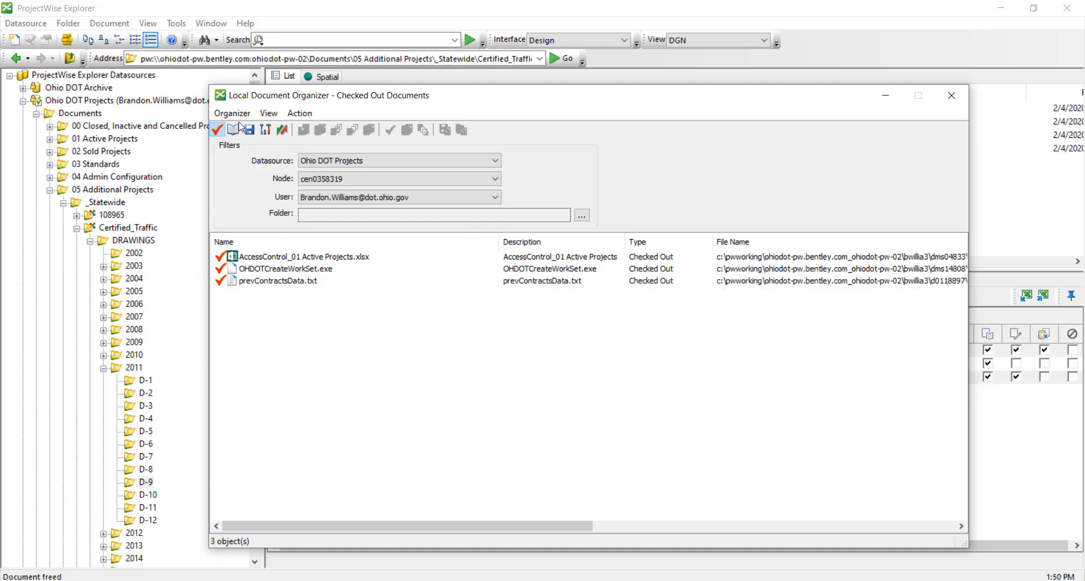
- Switch the organizer to the Exports list showing the three desktop PDFs
click(247, 130)
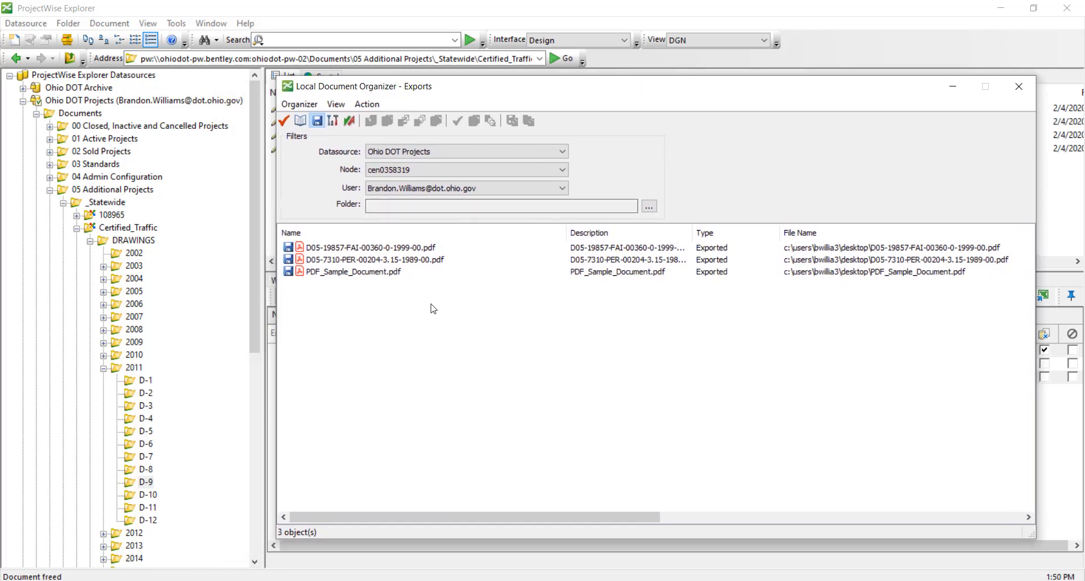
mouse_move(423, 290)
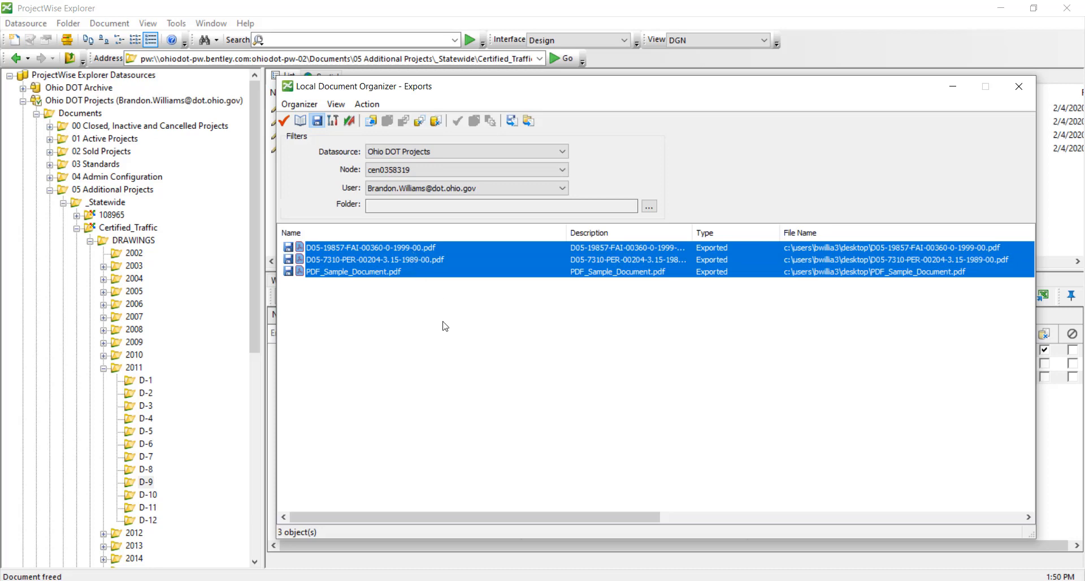
mouse_move(393, 308)
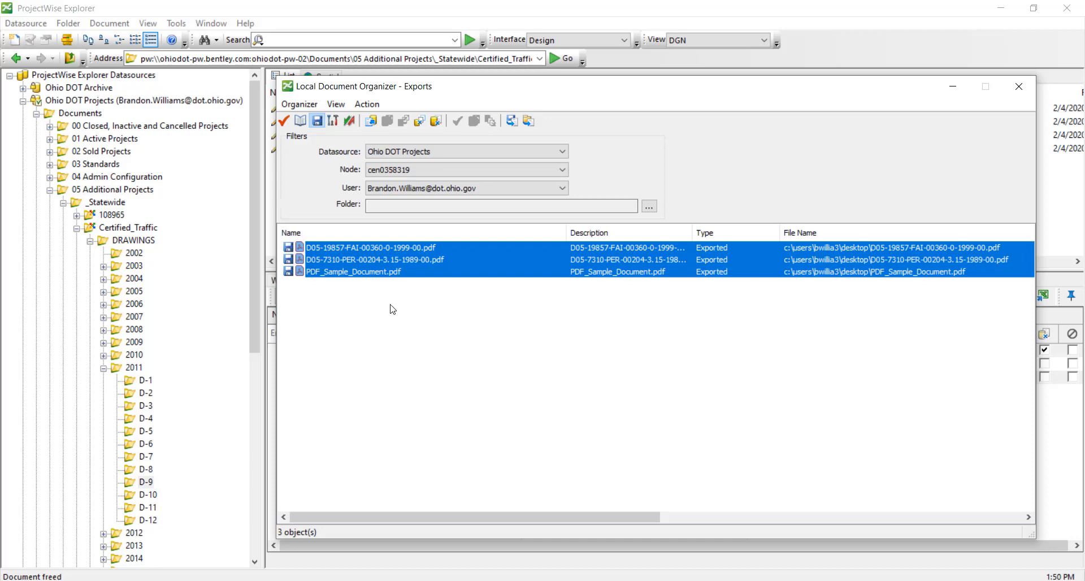
mouse_move(428, 266)
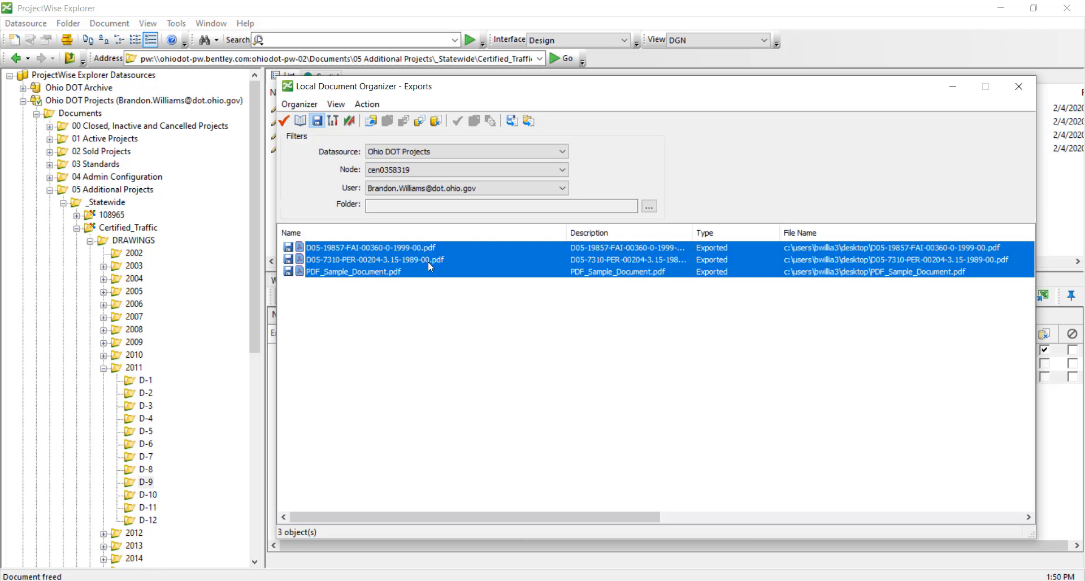
mouse_move(435, 327)
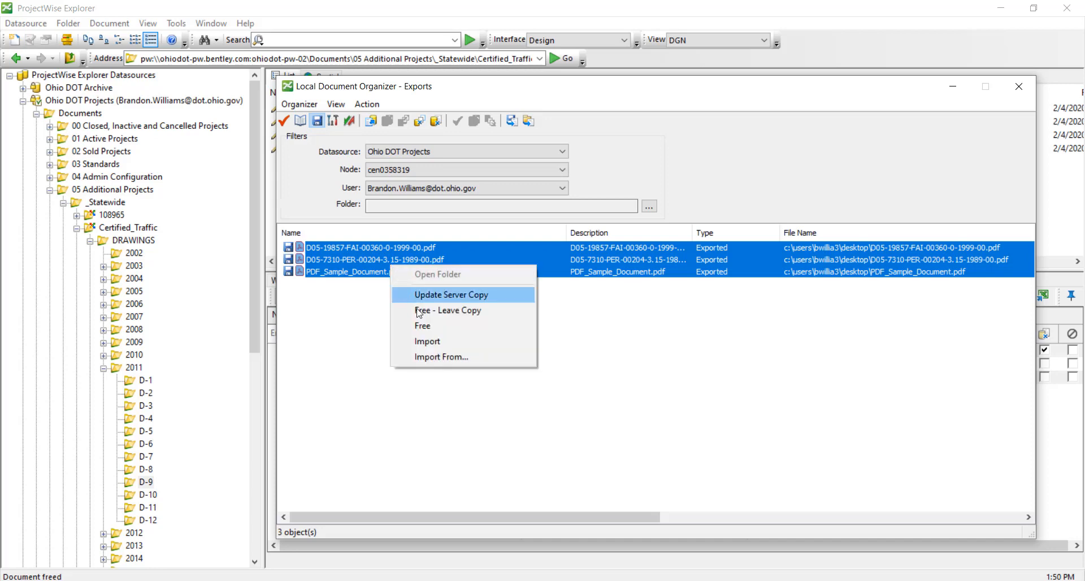
mouse_move(429, 350)
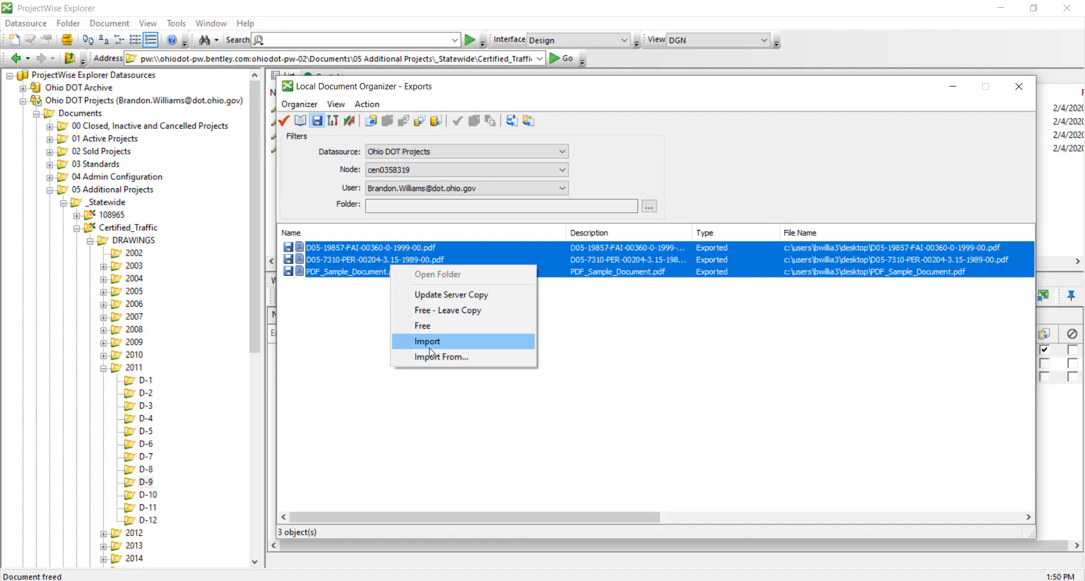
mouse_move(442, 353)
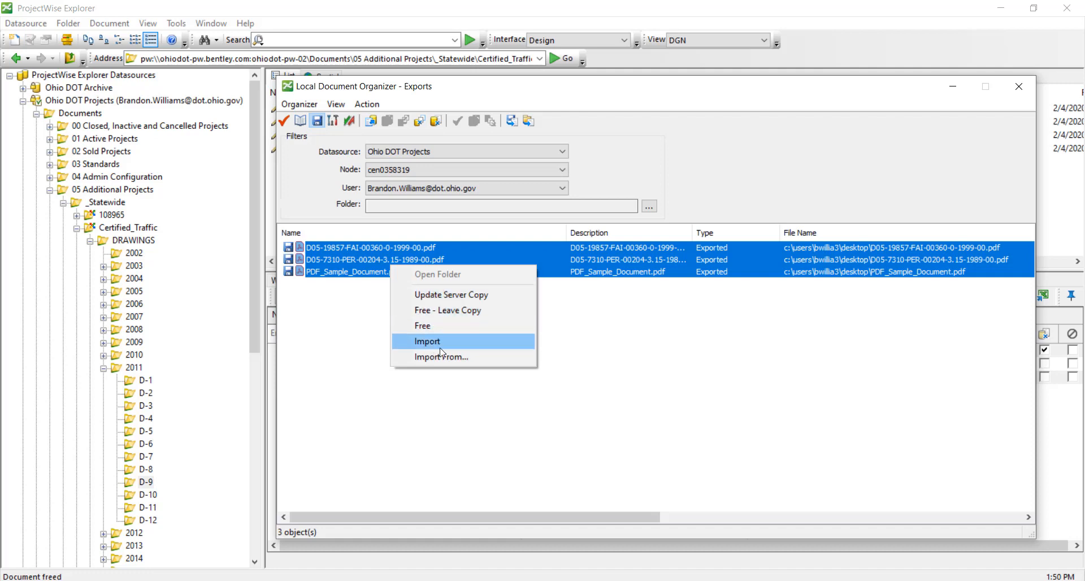
mouse_move(438, 342)
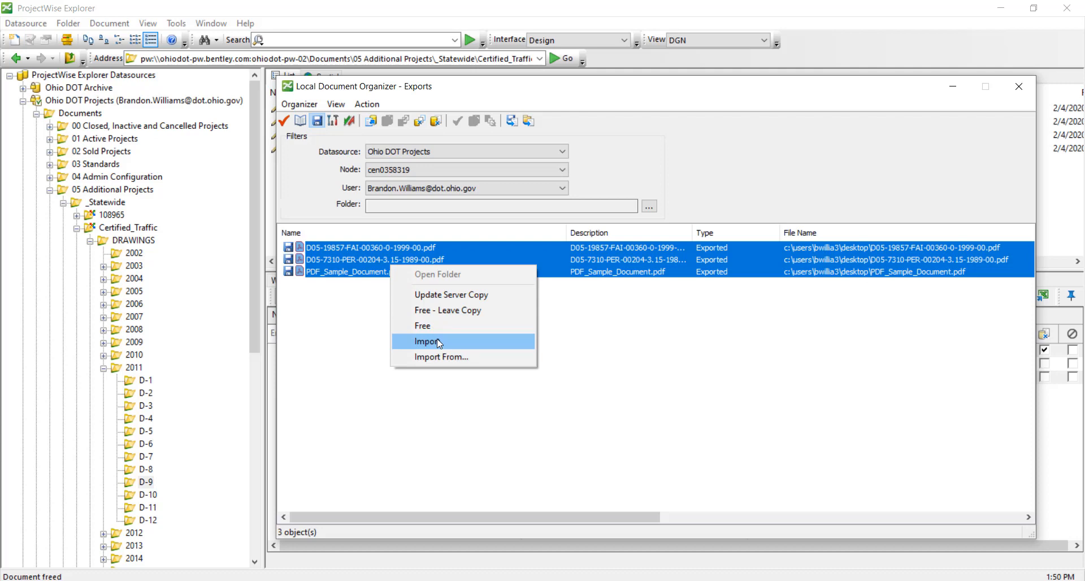
mouse_move(445, 344)
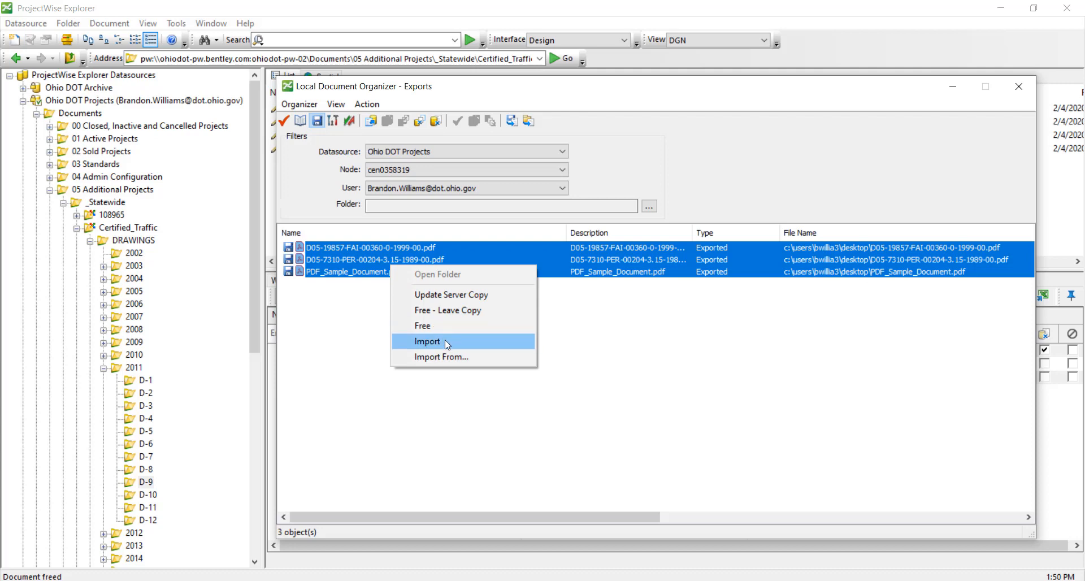
- Import the three selected PDFs with a check-in without comment, emptying the Exports list
click(427, 341)
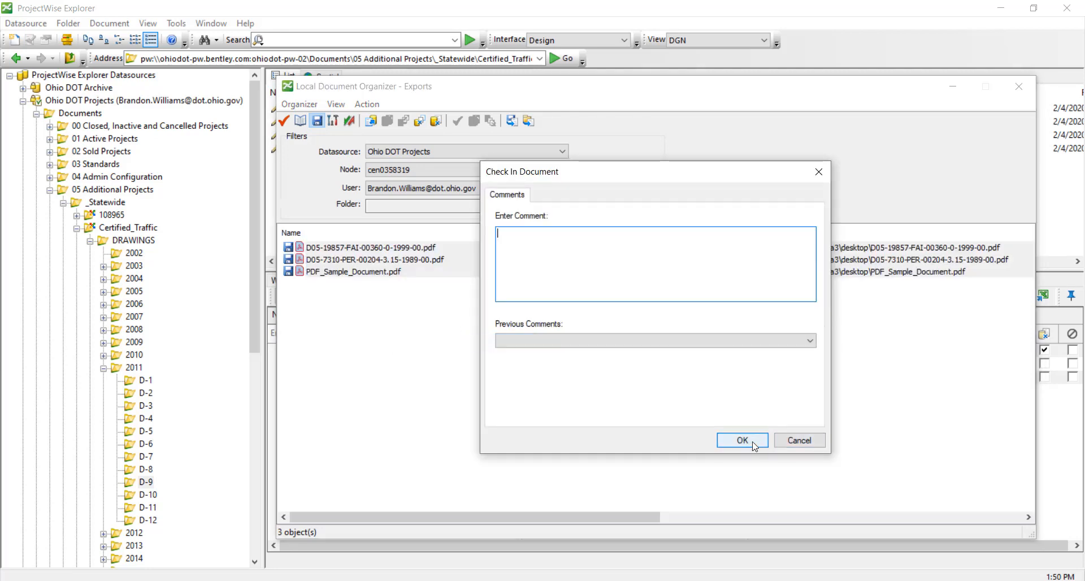
click(741, 439)
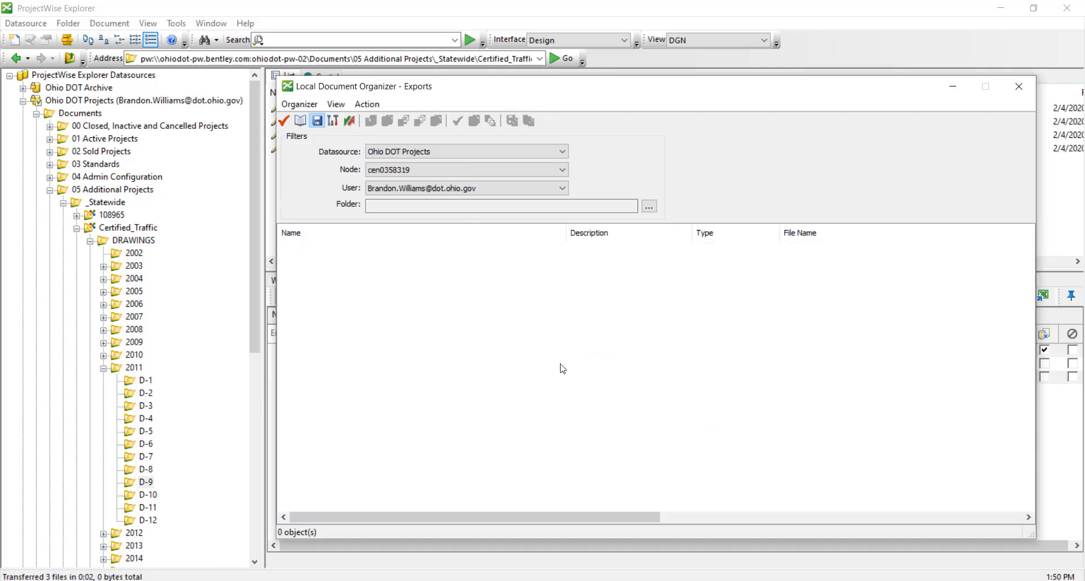
mouse_move(556, 364)
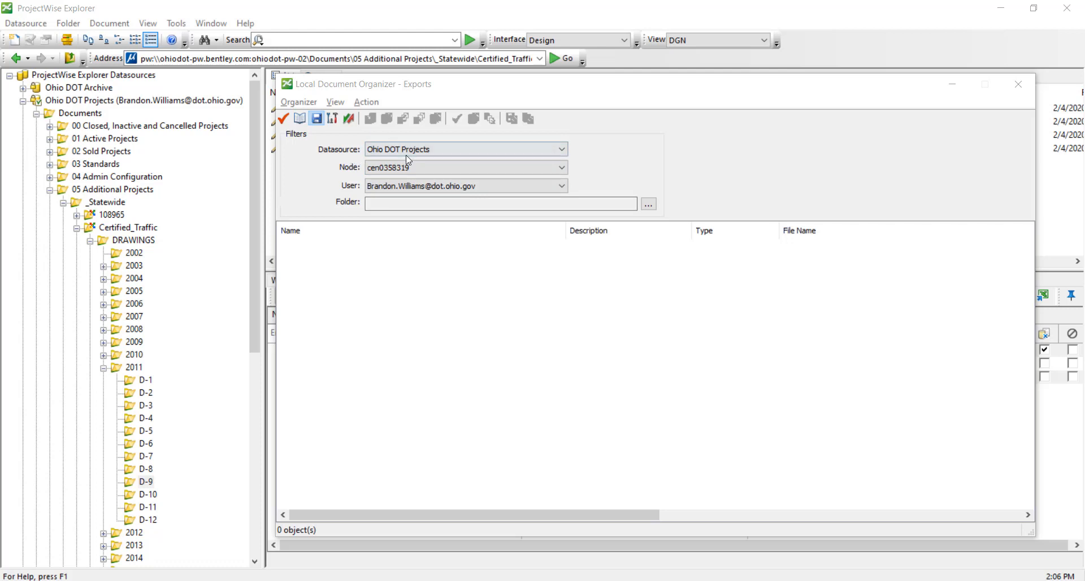
- Review the Datasource filter and expand the Node filter's list of computer names
click(559, 149)
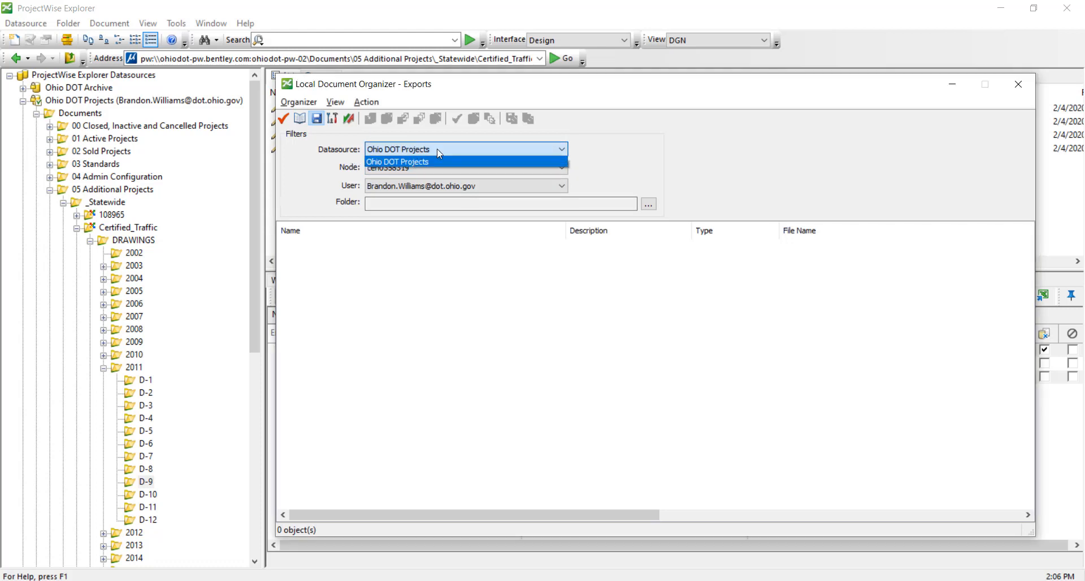
mouse_move(461, 168)
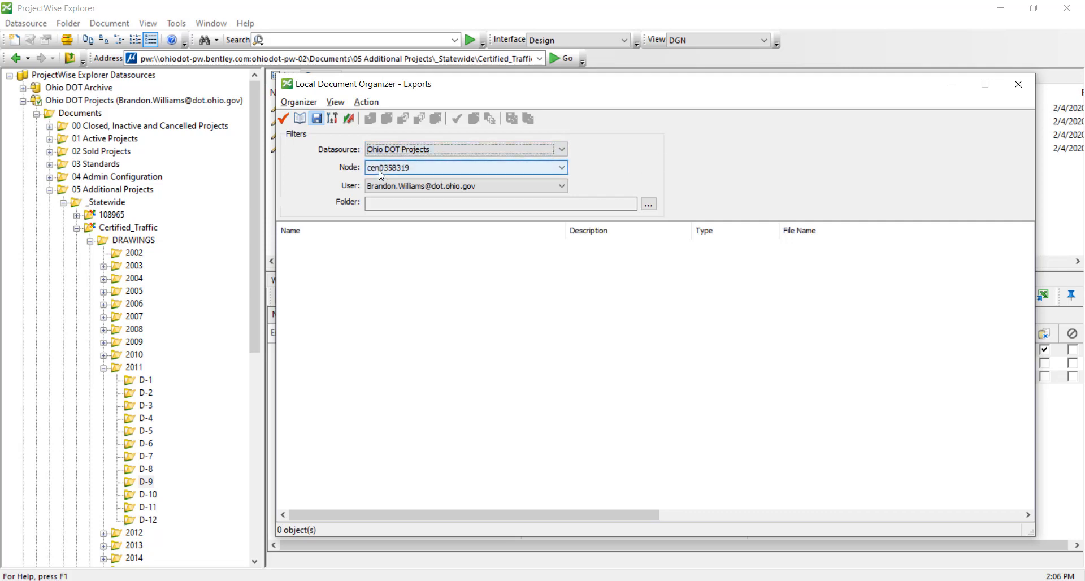
click(561, 167)
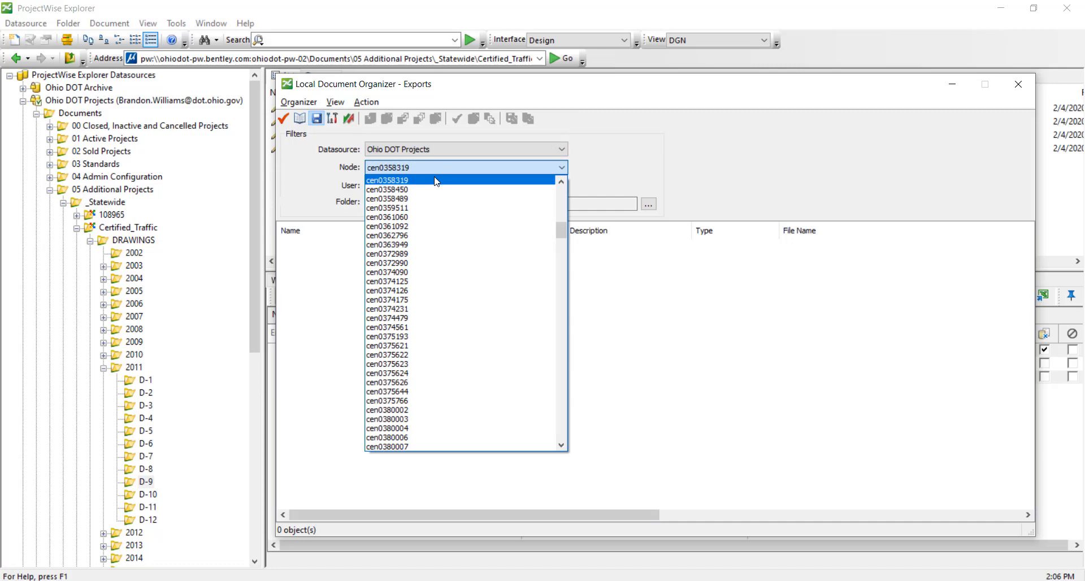
mouse_move(549, 171)
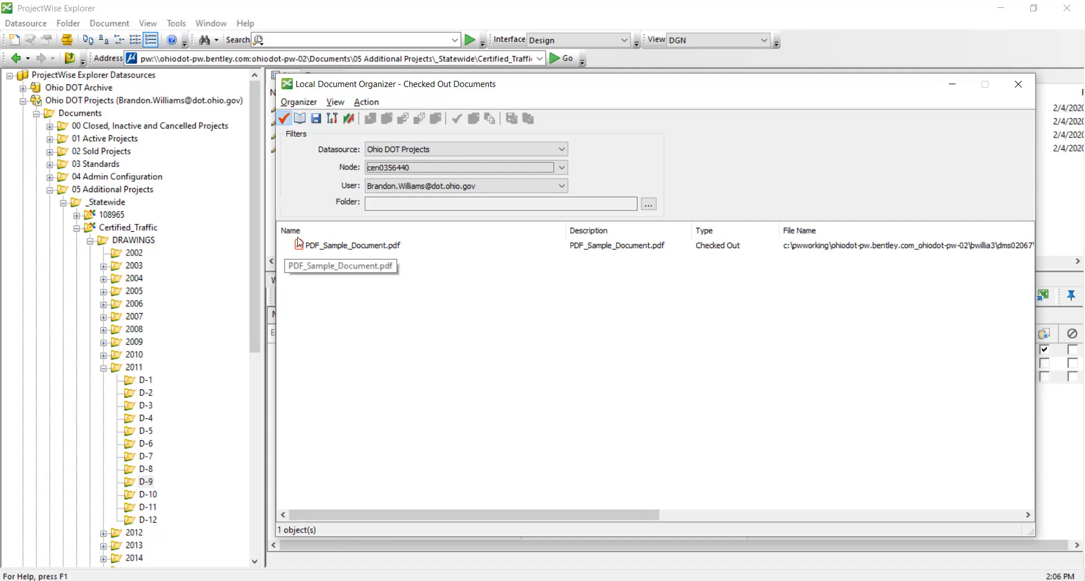
- Browse to the 04 Admin Configuration folder holding PDF_Sample_Document.pdf via Open Folder
right_click(346, 243)
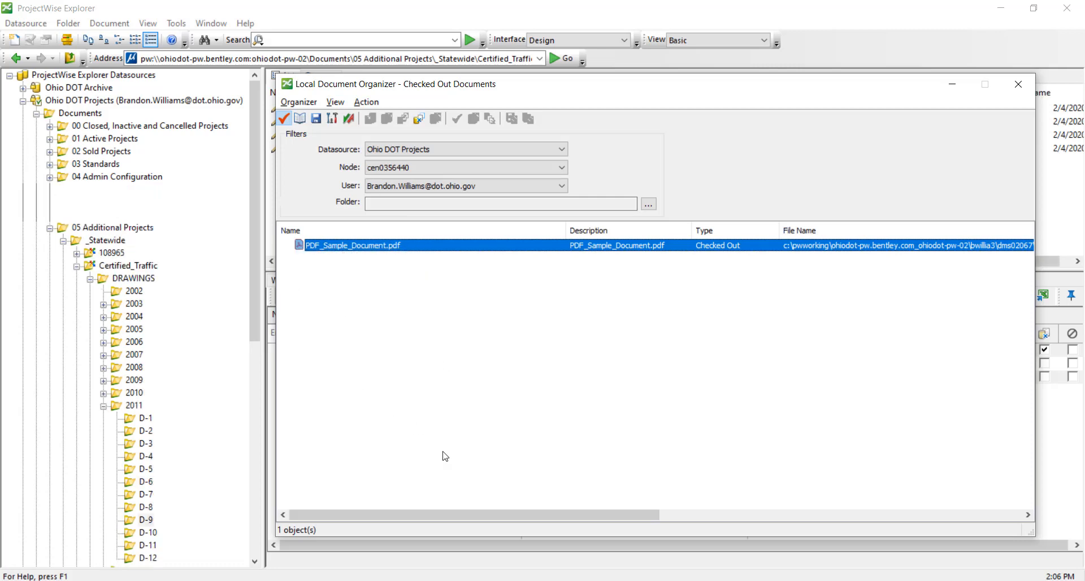
click(52, 176)
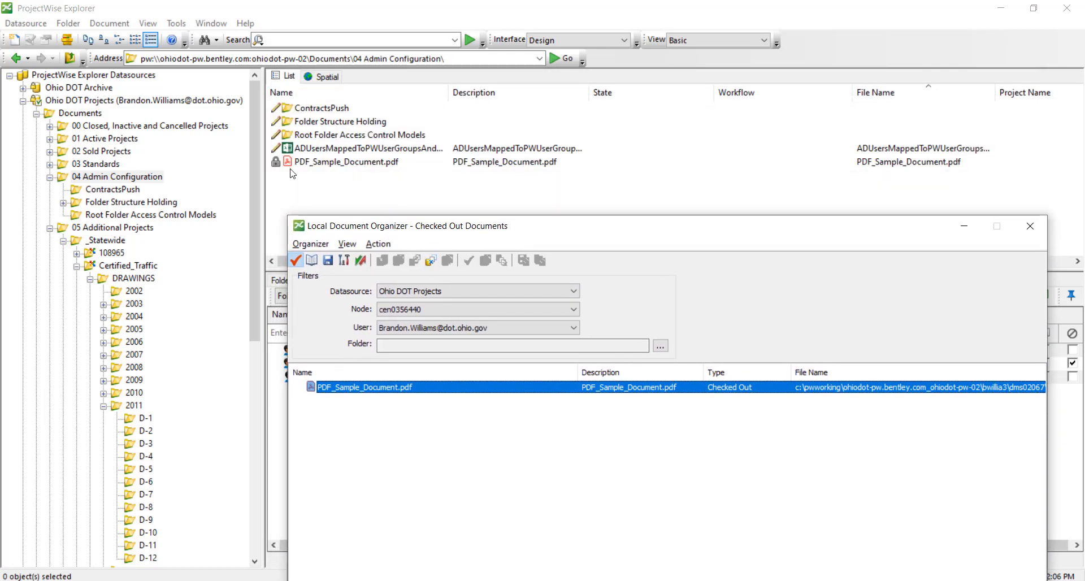
- Select PDF_Sample_Document.pdf in the folder list to see its size and Out to details
click(346, 161)
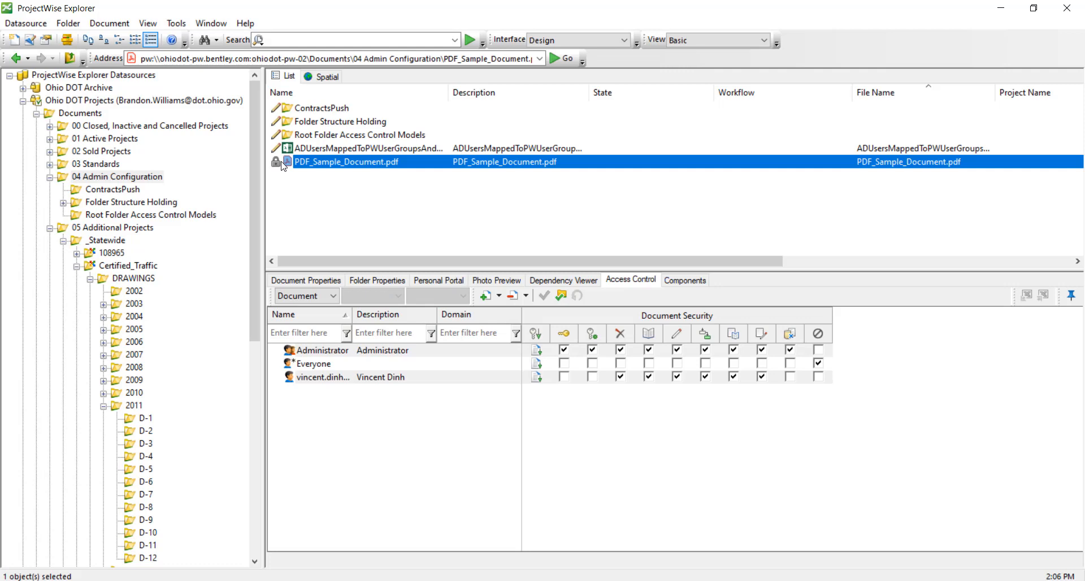
mouse_move(359, 264)
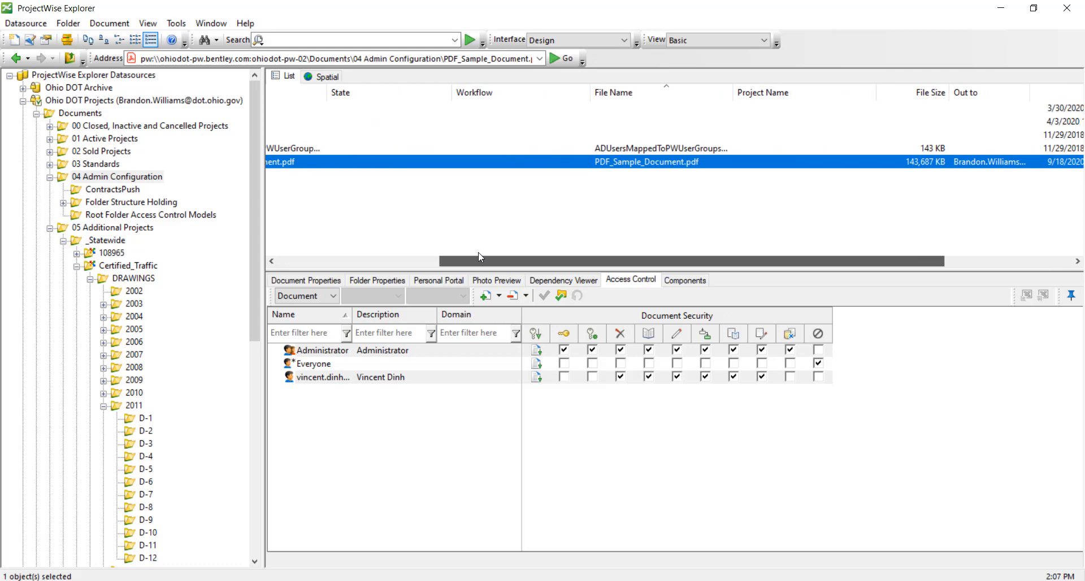
mouse_move(1028, 84)
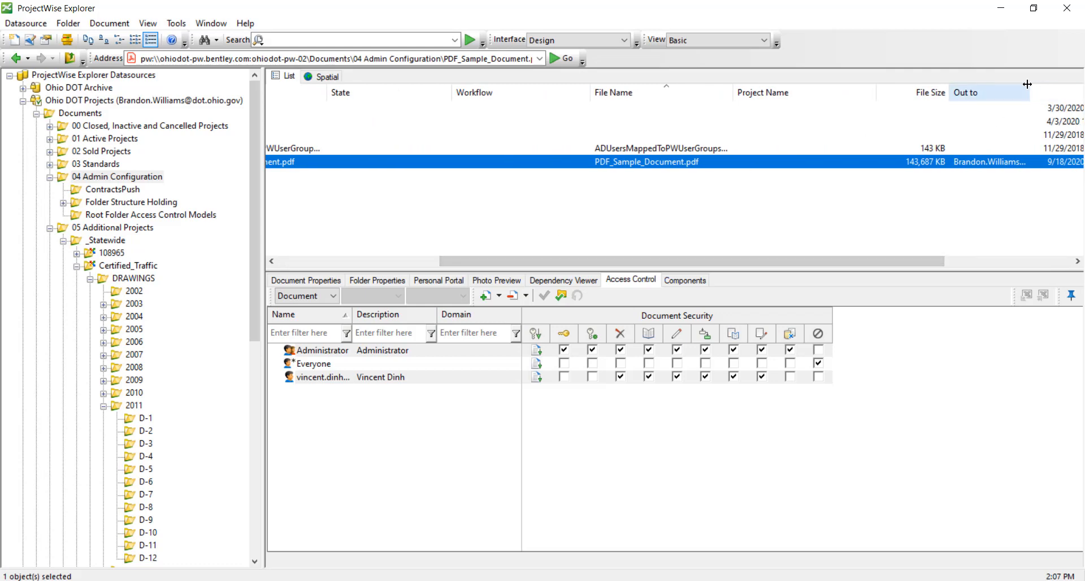